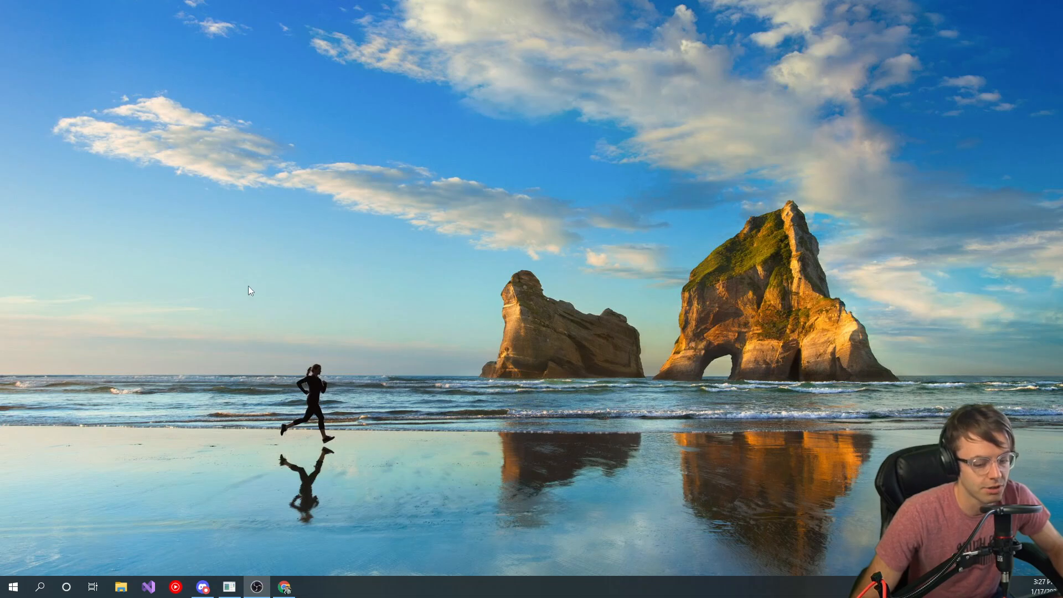
mouse_move(172, 273)
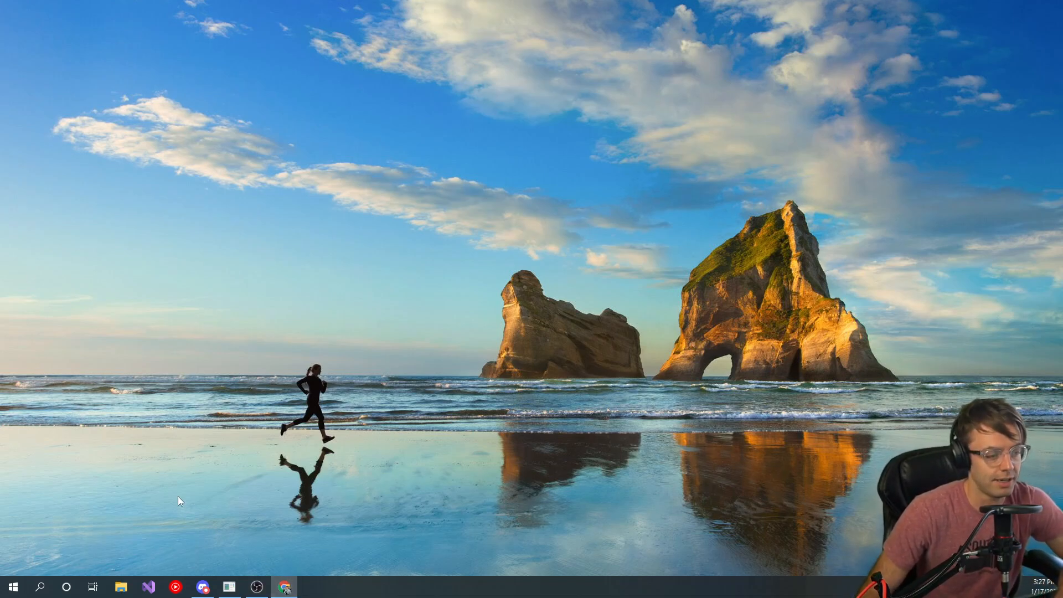
Step: Switch to Chrome, maximize it, and scroll the Google results for sql server download 2019
click(284, 587)
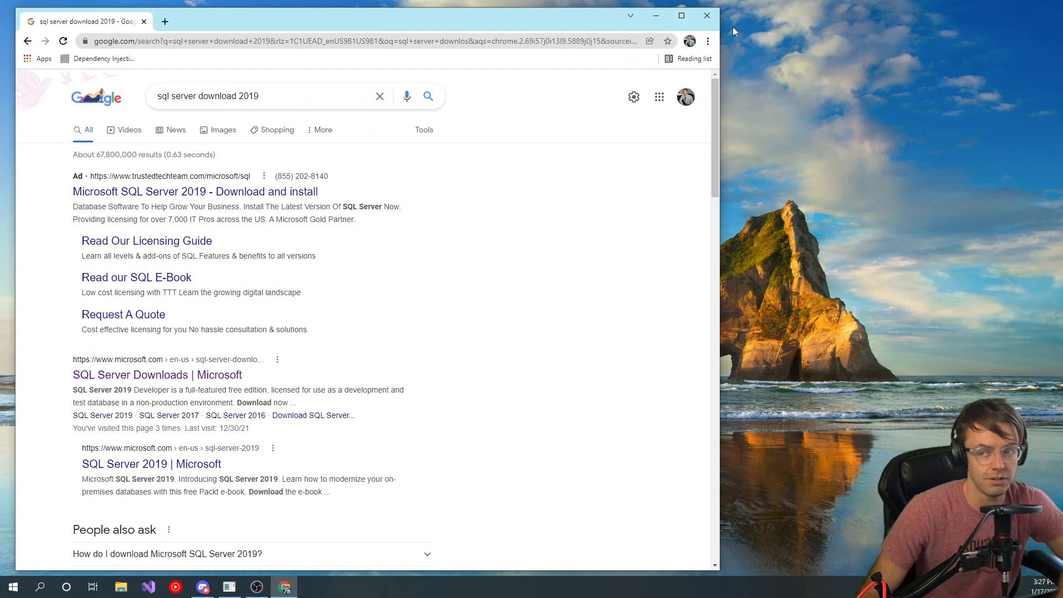
click(681, 15)
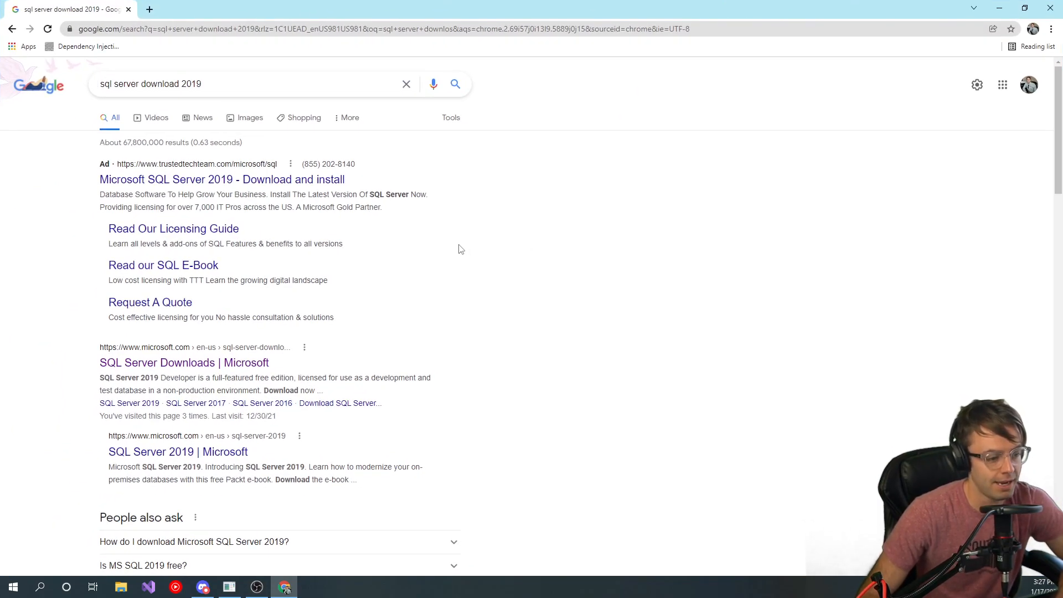
mouse_move(434, 306)
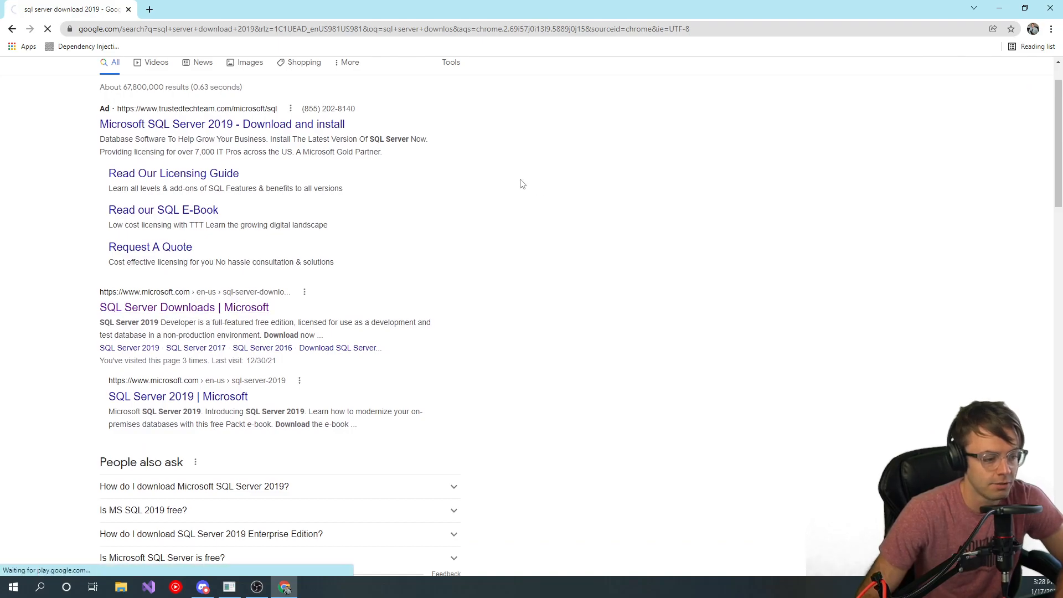
click(183, 307)
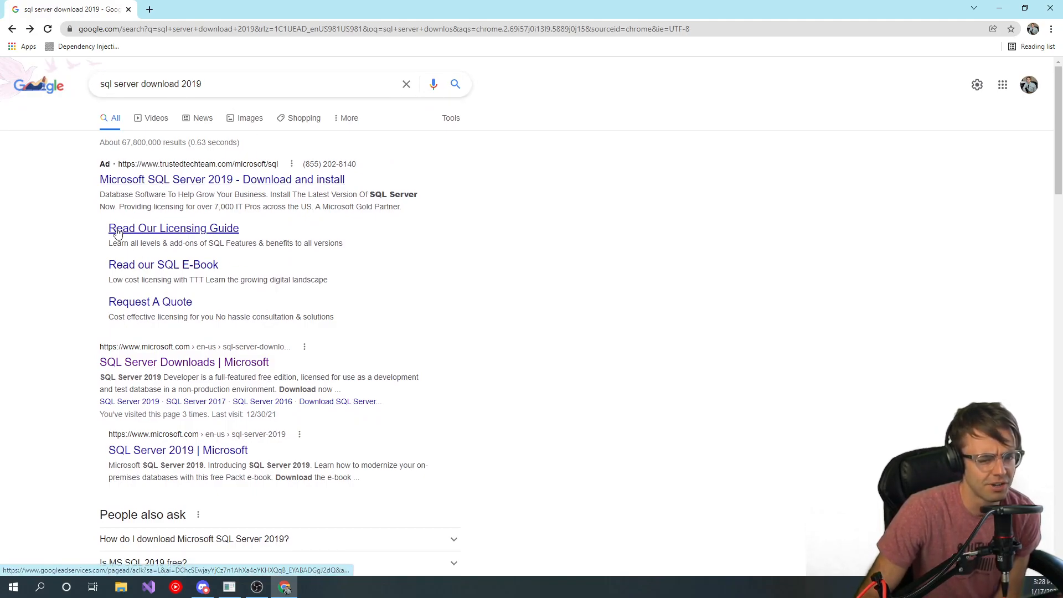
scroll(down, 3)
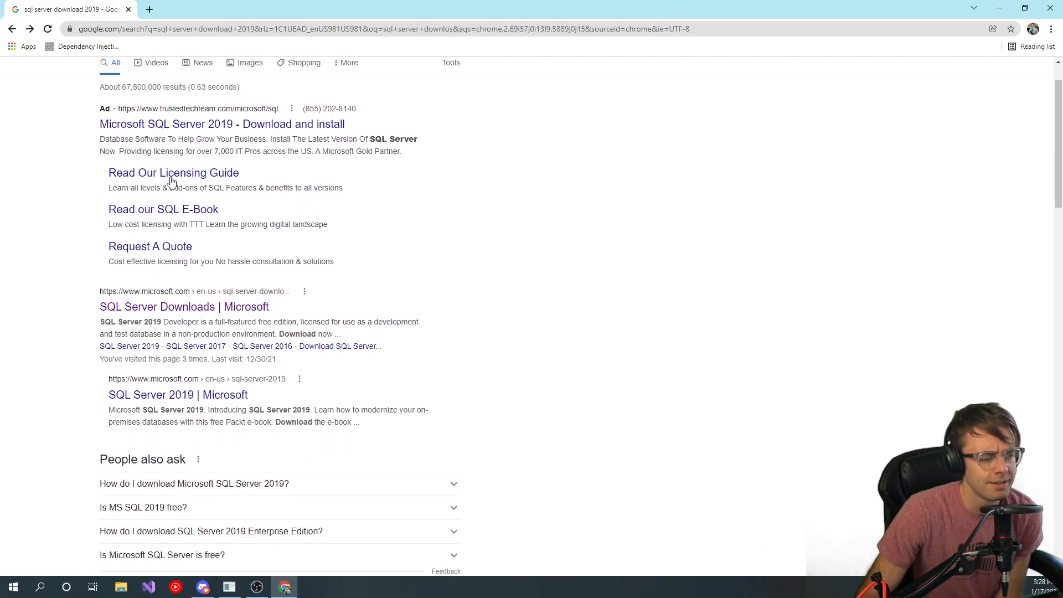
Step: Go to Microsoft's SQL Server Downloads page and scroll down to the Express edition
click(183, 306)
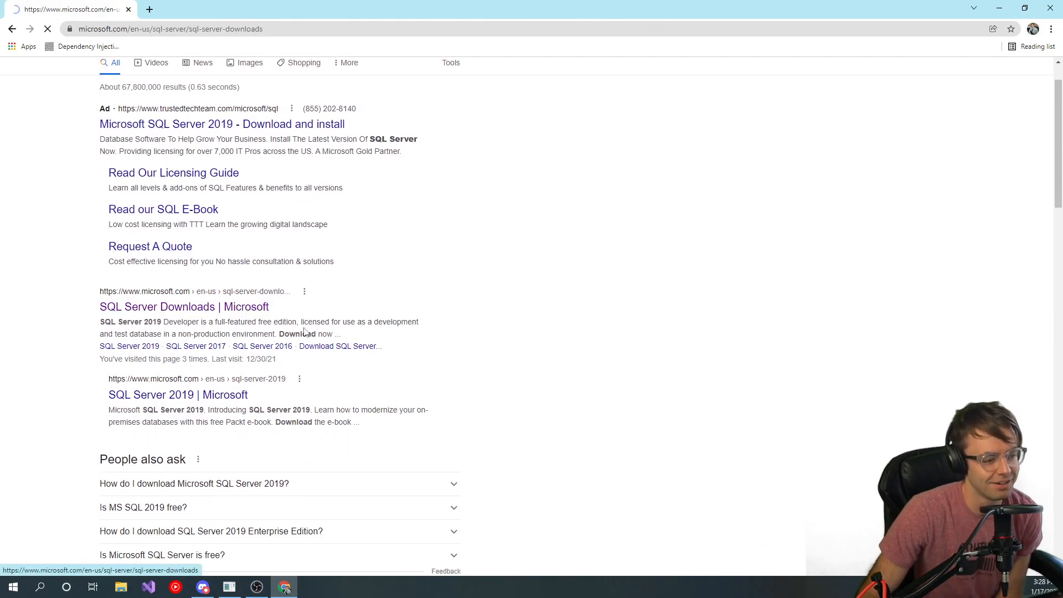
click(184, 307)
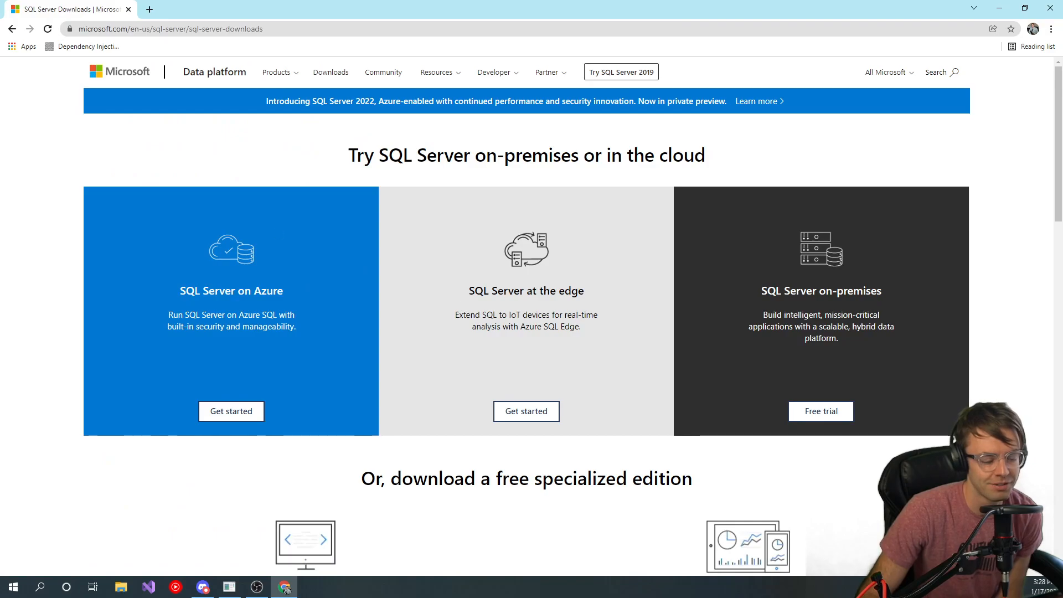
scroll(down, 3)
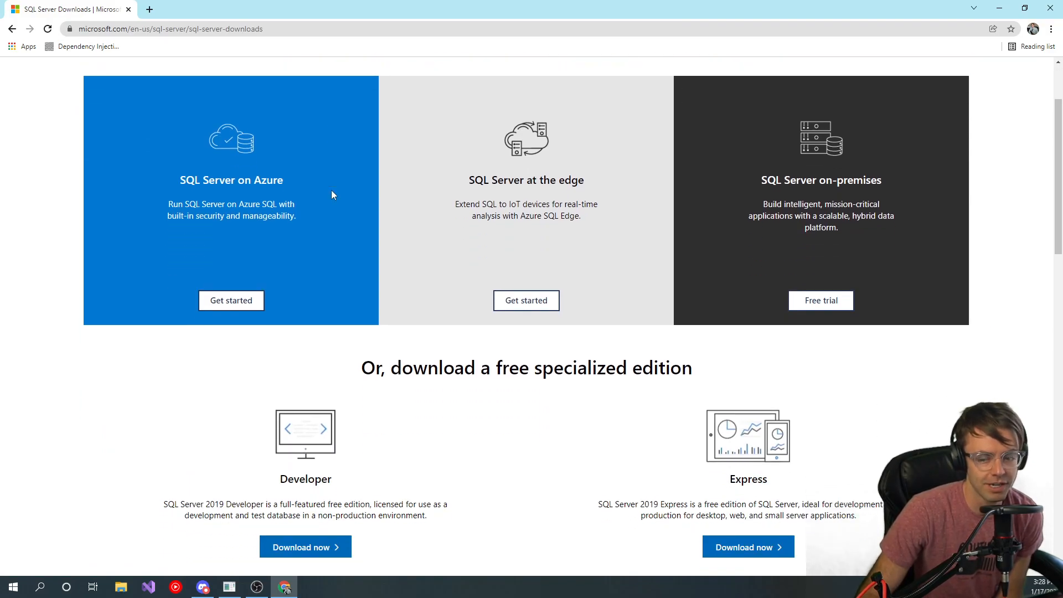
scroll(down, 3)
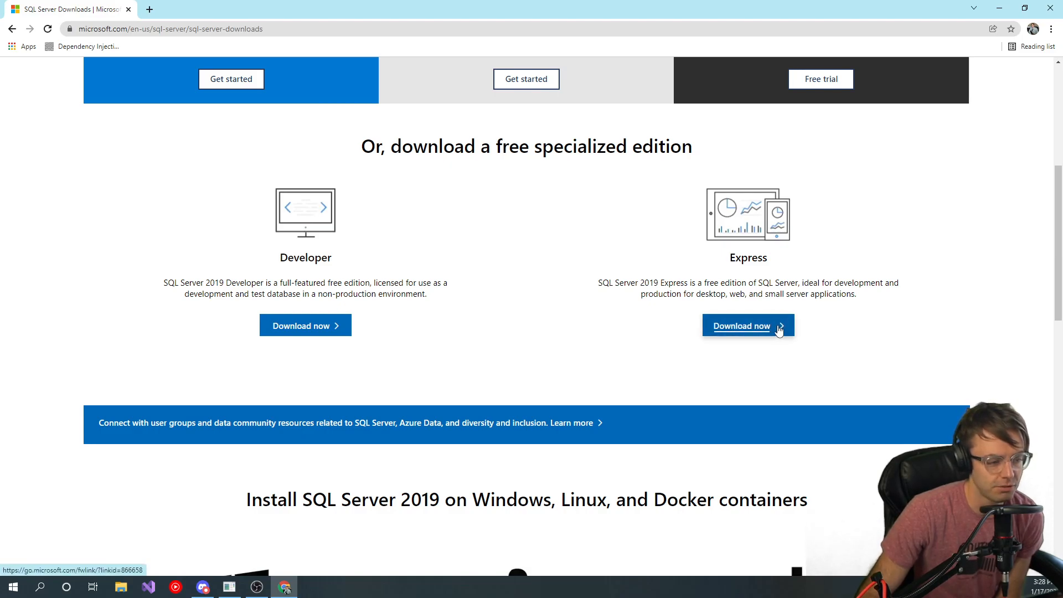
Step: Download the free SQL Server 2019 Express edition and launch its installer
click(741, 325)
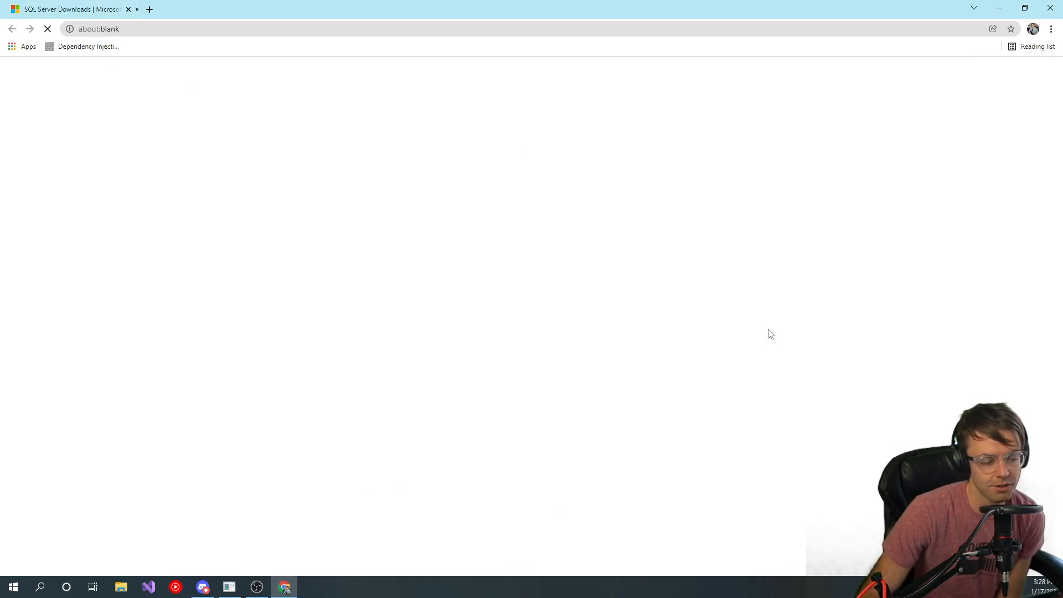
click(747, 325)
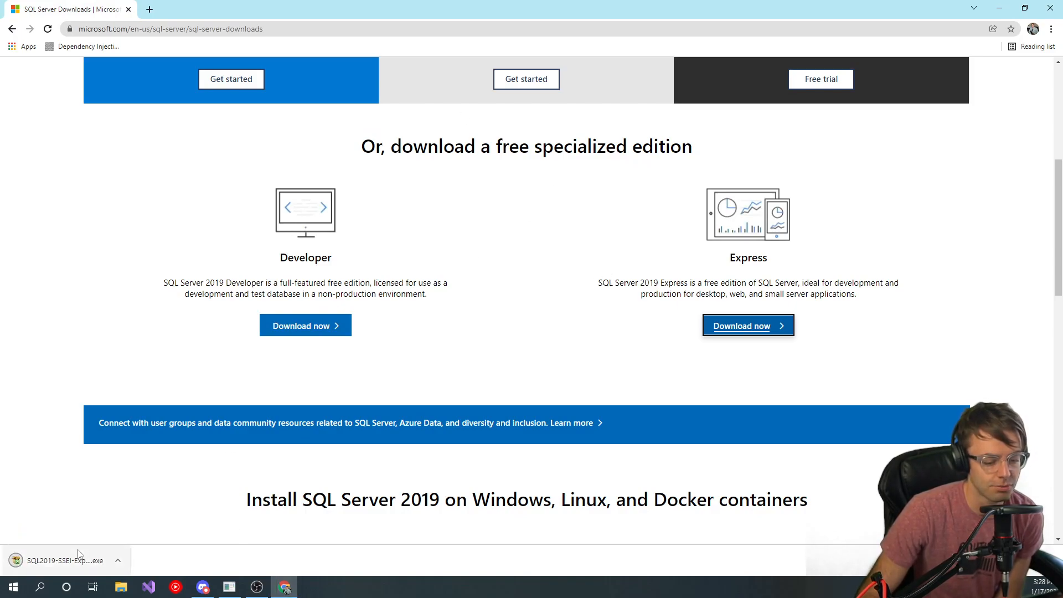
click(64, 561)
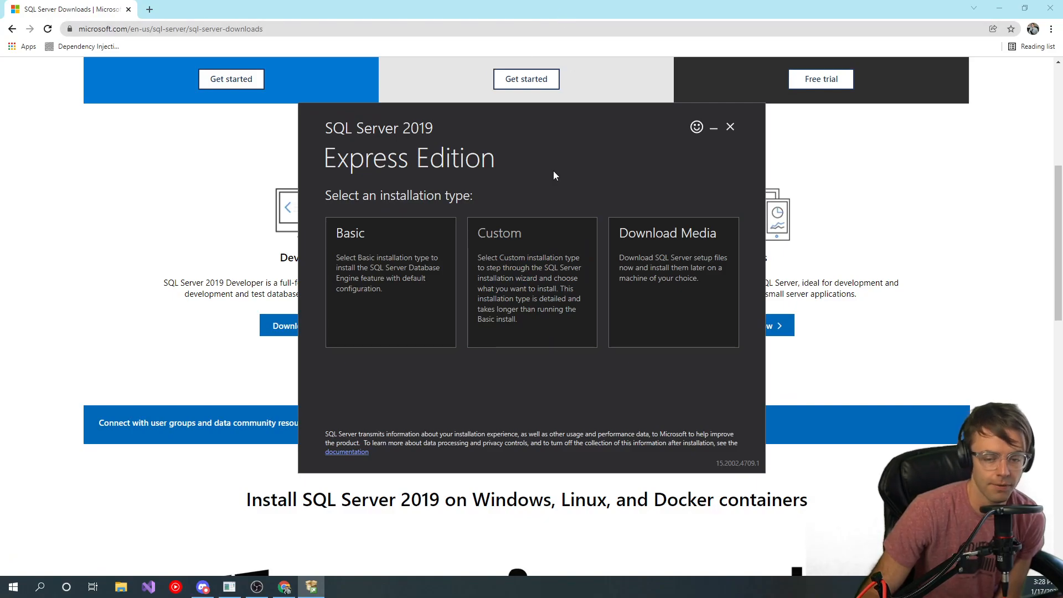
Step: Choose the Basic installation type and accept the SQL Server license terms
click(391, 281)
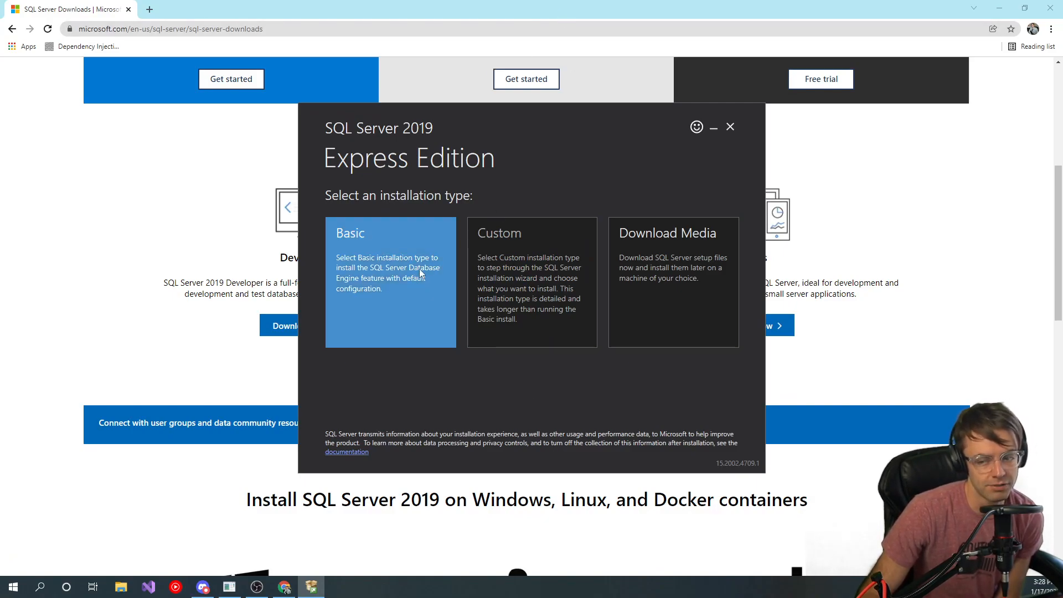
click(533, 281)
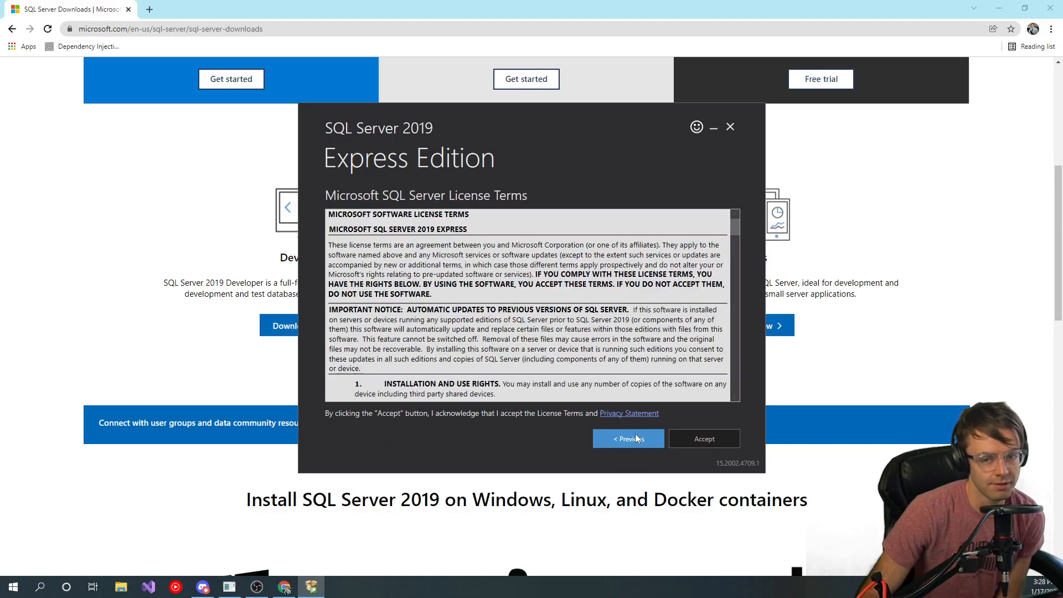
click(704, 439)
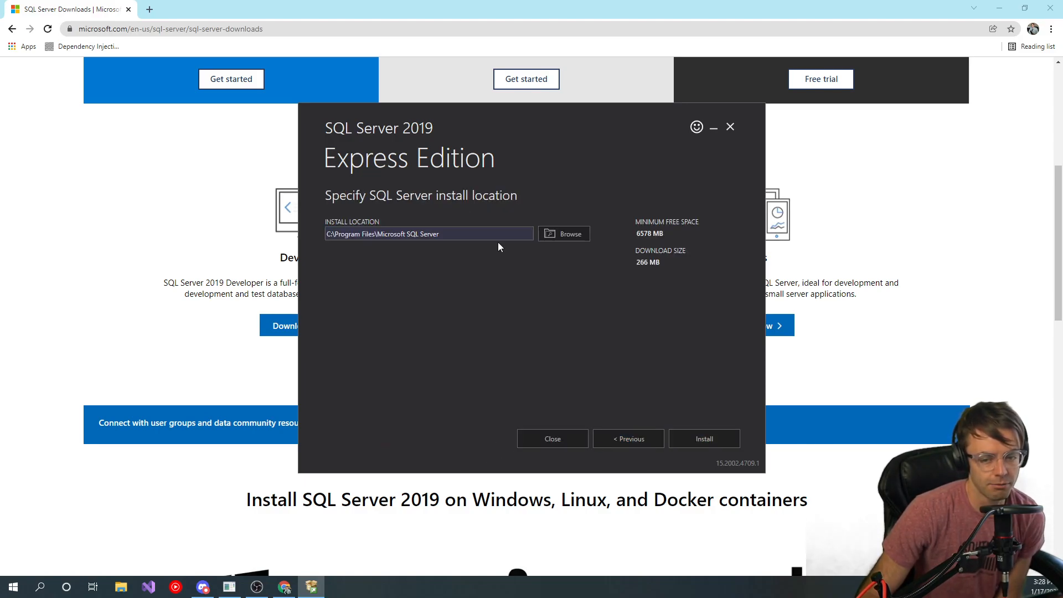
mouse_move(704, 439)
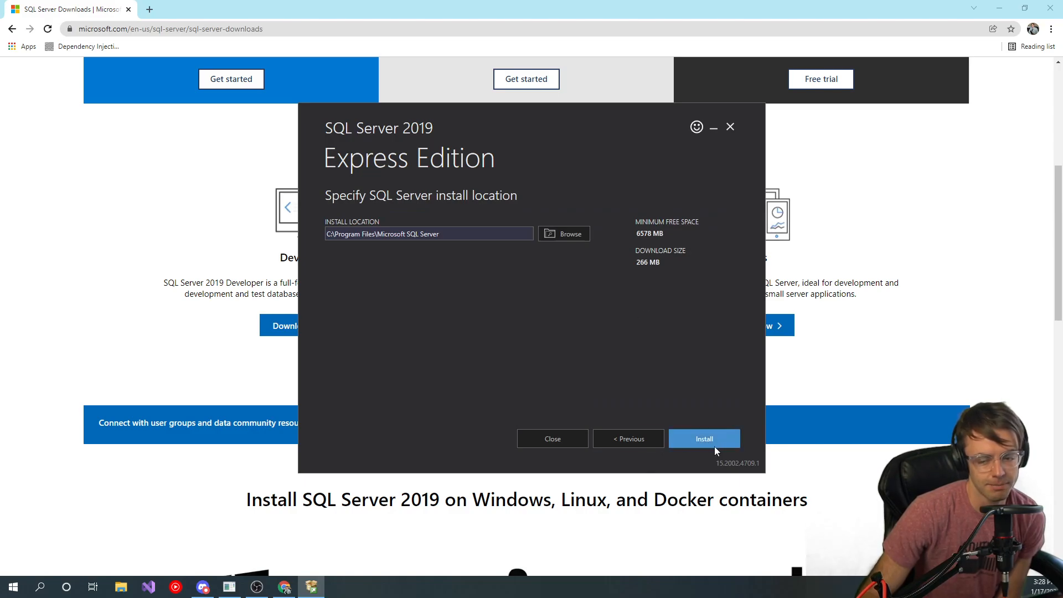
Step: Start installing SQL Server Express into the default Microsoft SQL Server folder
click(705, 438)
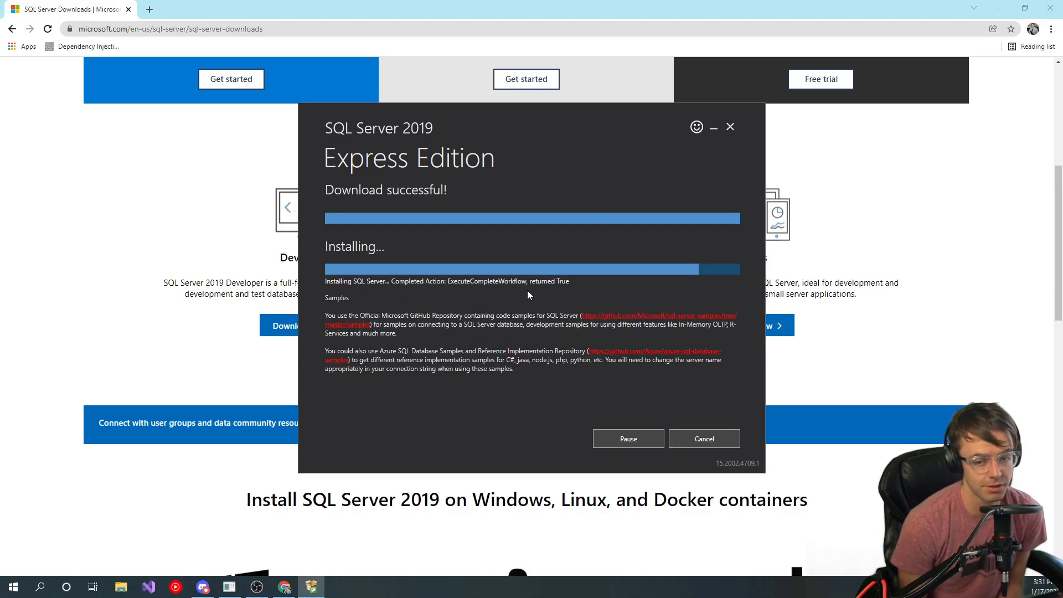
mouse_move(492, 232)
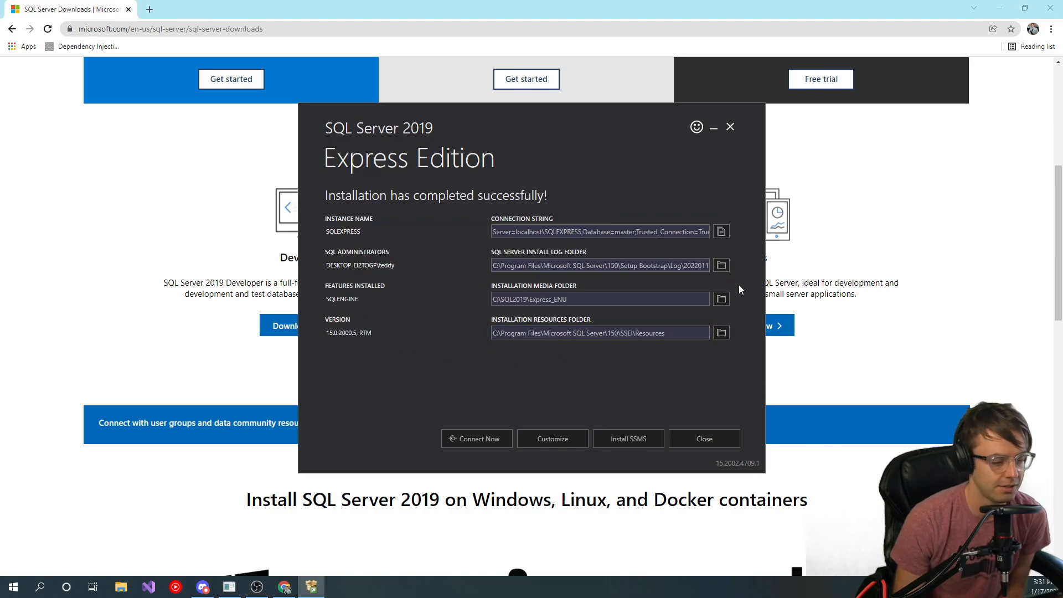
mouse_move(675, 83)
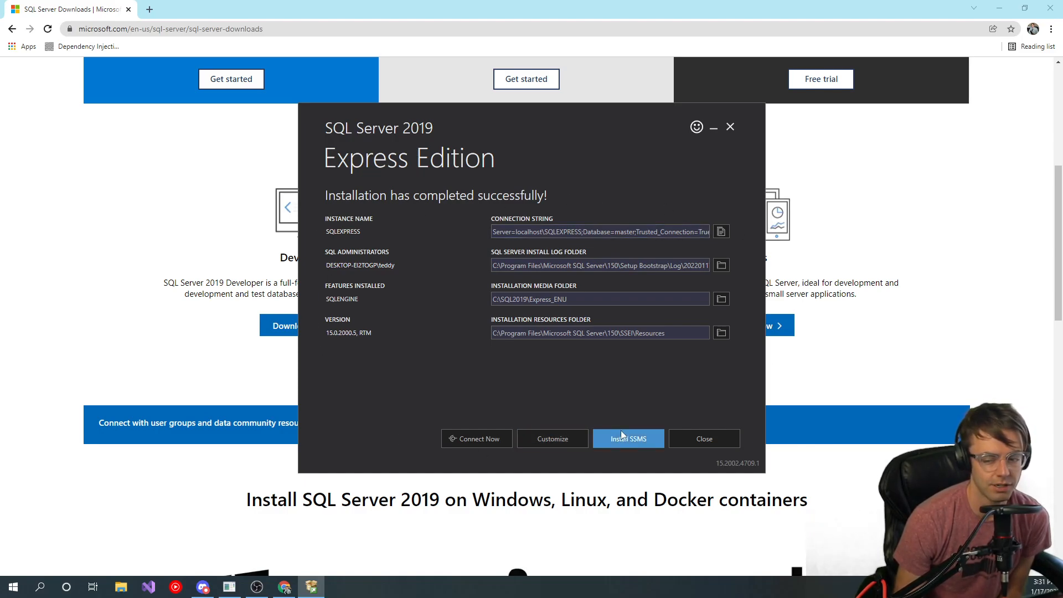
Step: From the completed installation summary, choose Install SSMS to reach the SSMS download page
click(627, 438)
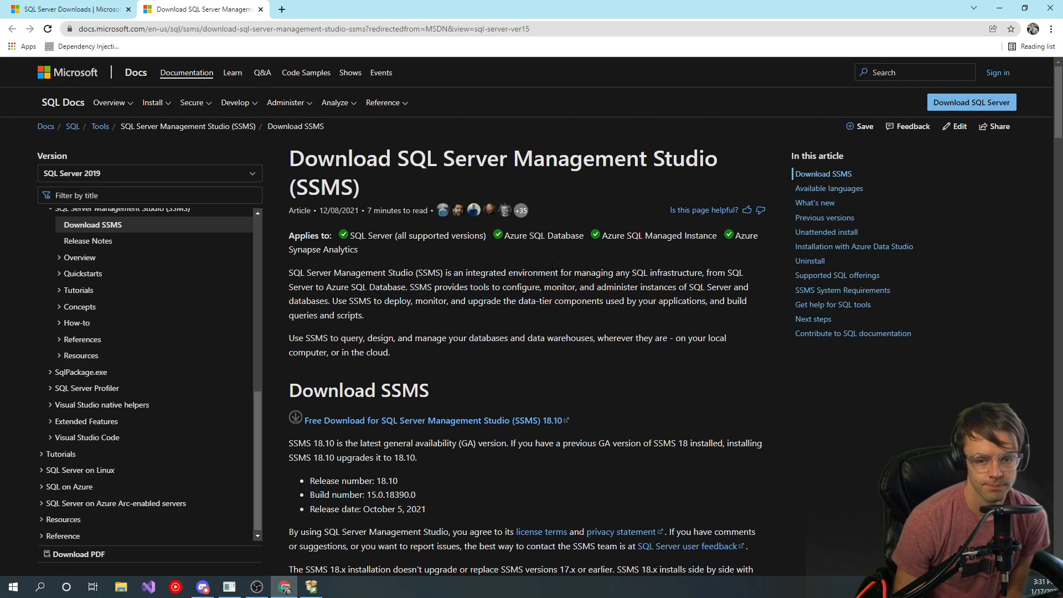
Step: Download the SQL Server Management Studio 18.10 setup file from Microsoft Docs
scroll(down, 3)
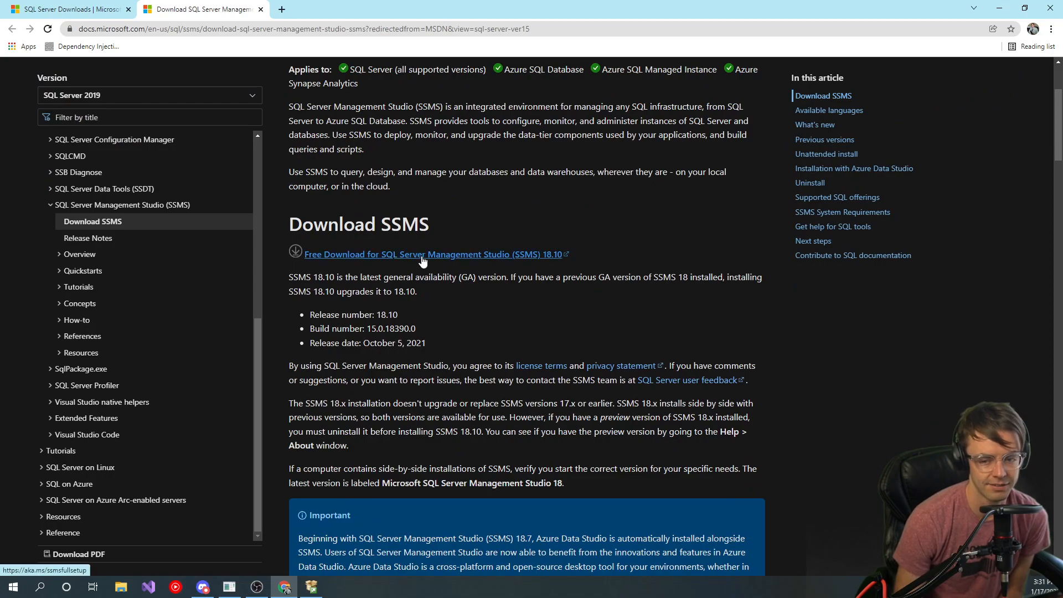
click(431, 254)
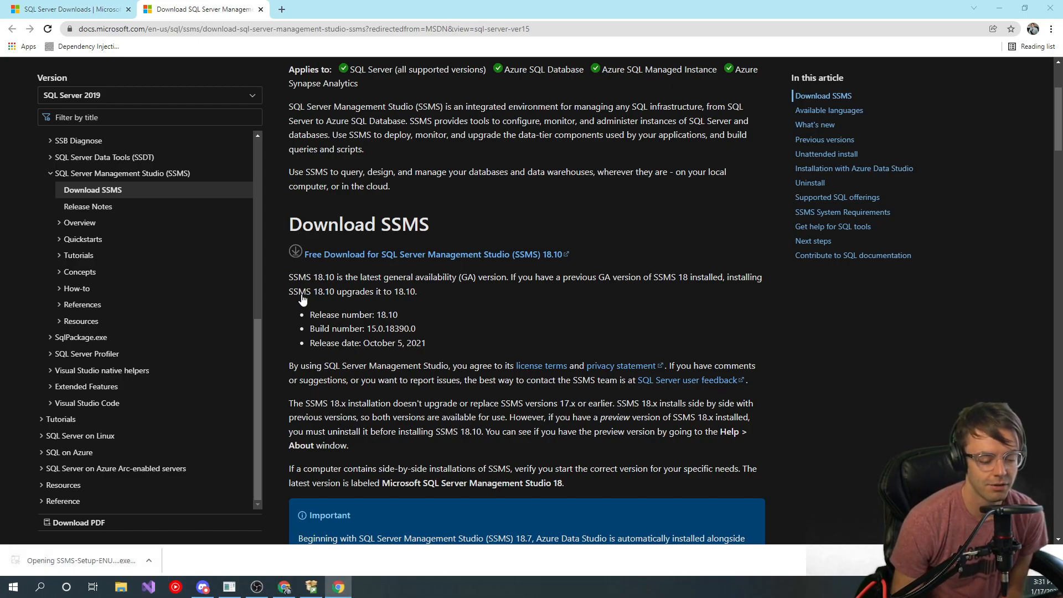
mouse_move(734, 44)
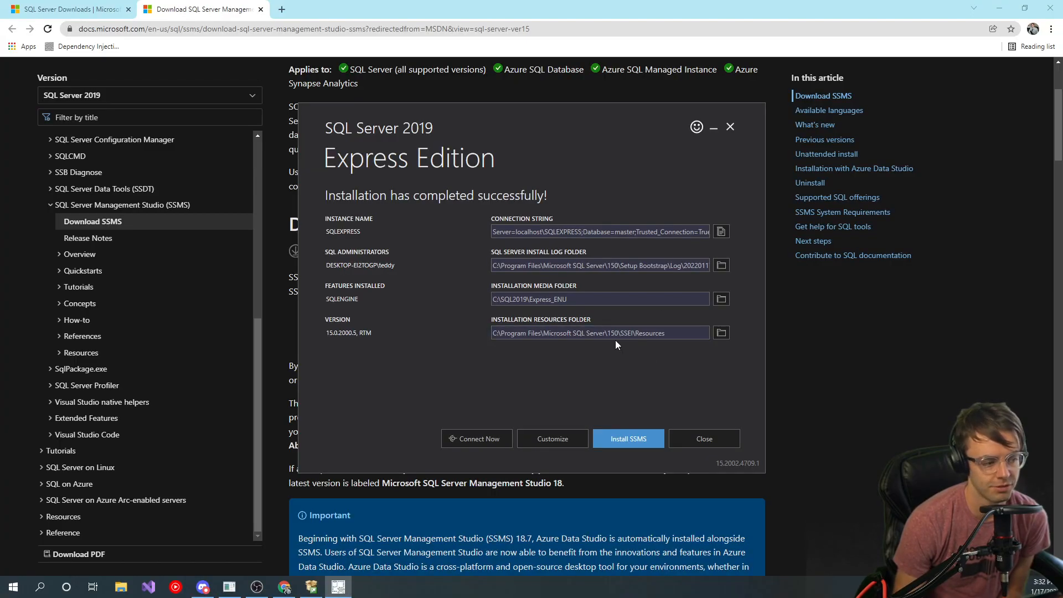
Step: Install SSMS 18.10 to its default Program Files location, then bring up Windows search
click(627, 439)
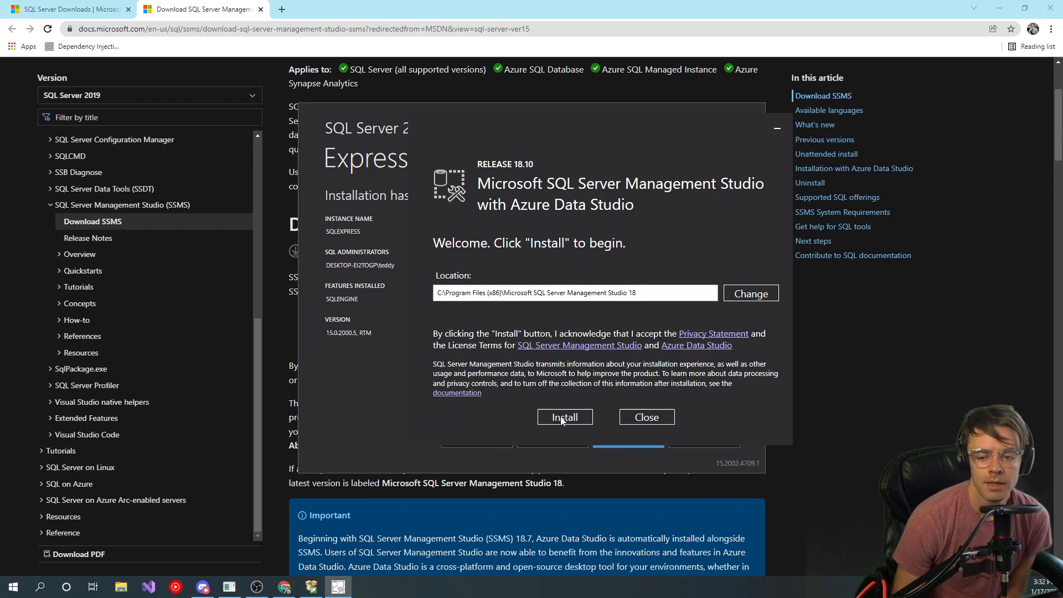
click(565, 418)
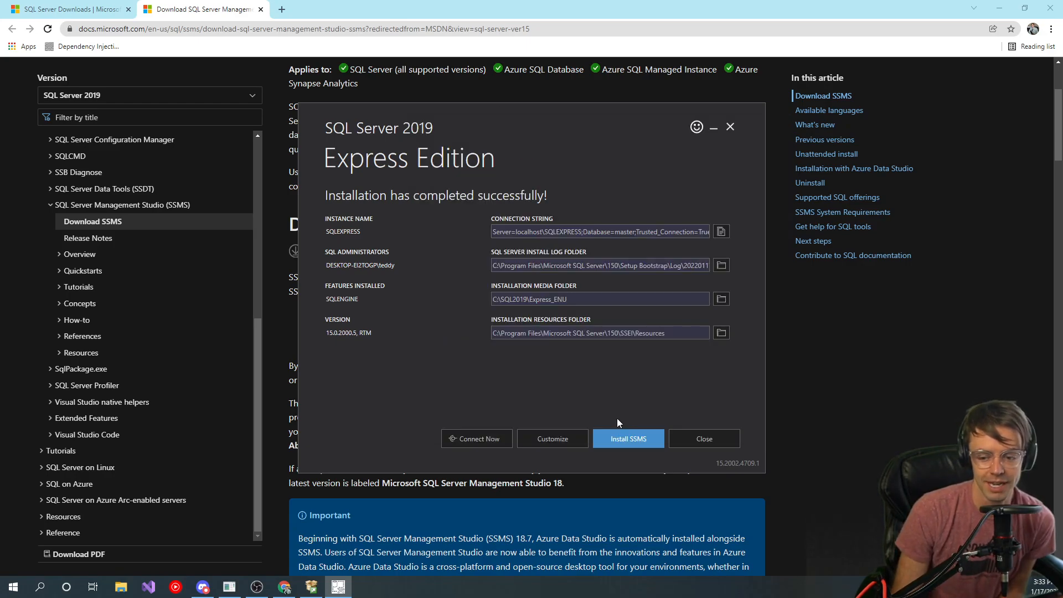
click(12, 586)
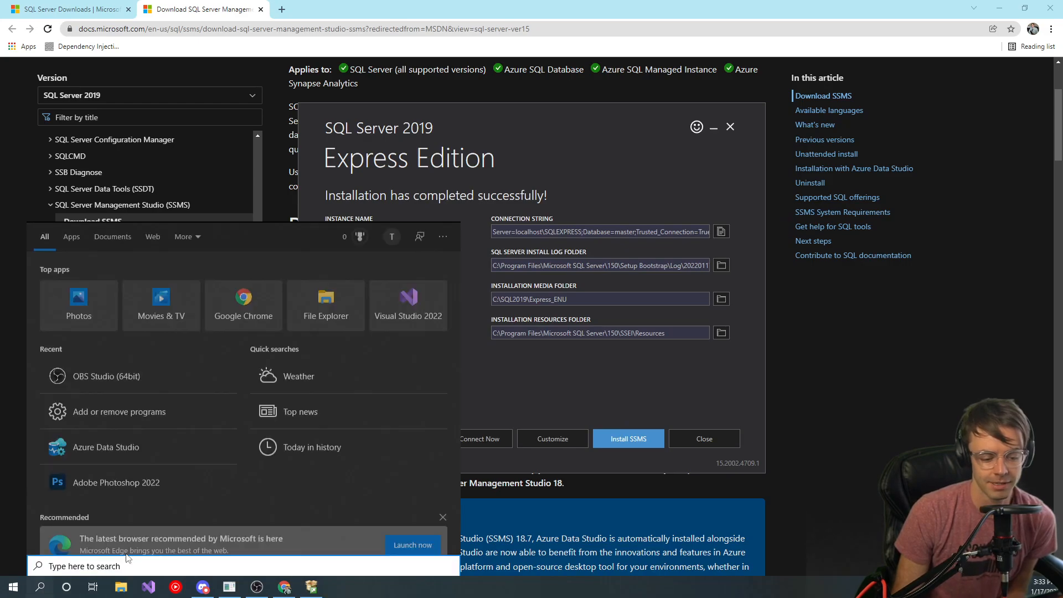
Step: Search Start for 'sql' and launch Microsoft SQL Server Management Studio 18
text(snipping Tool)
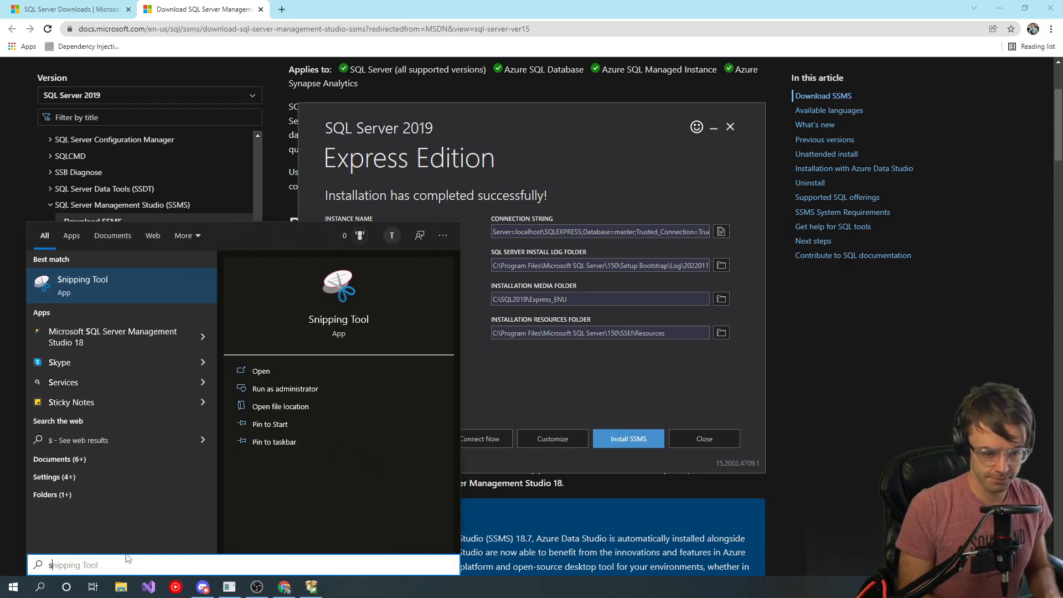
text(sql)
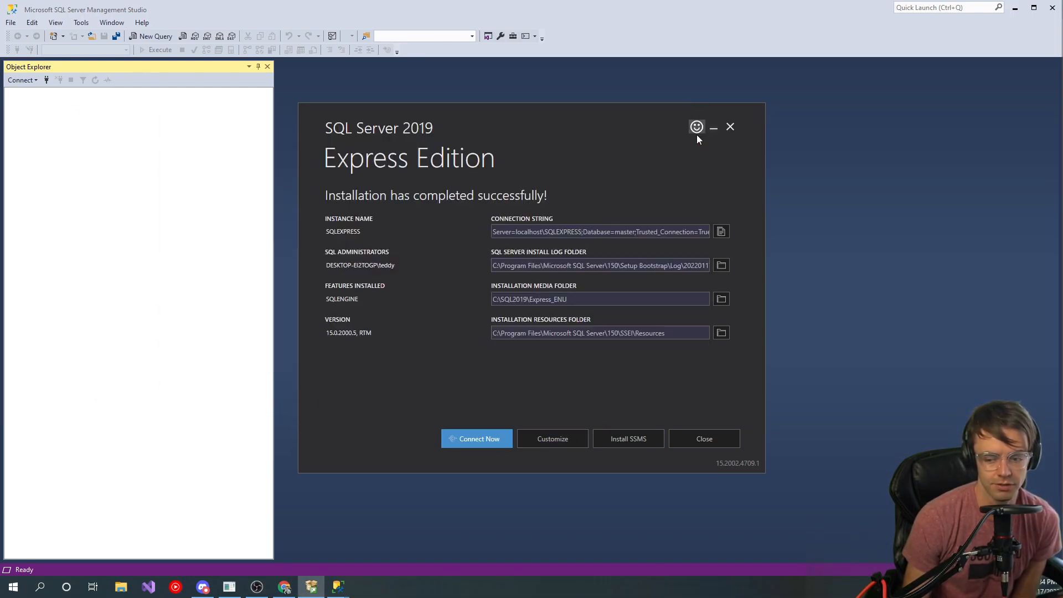
Step: Close the finished SQL Server Express installer and confirm exiting it
click(704, 439)
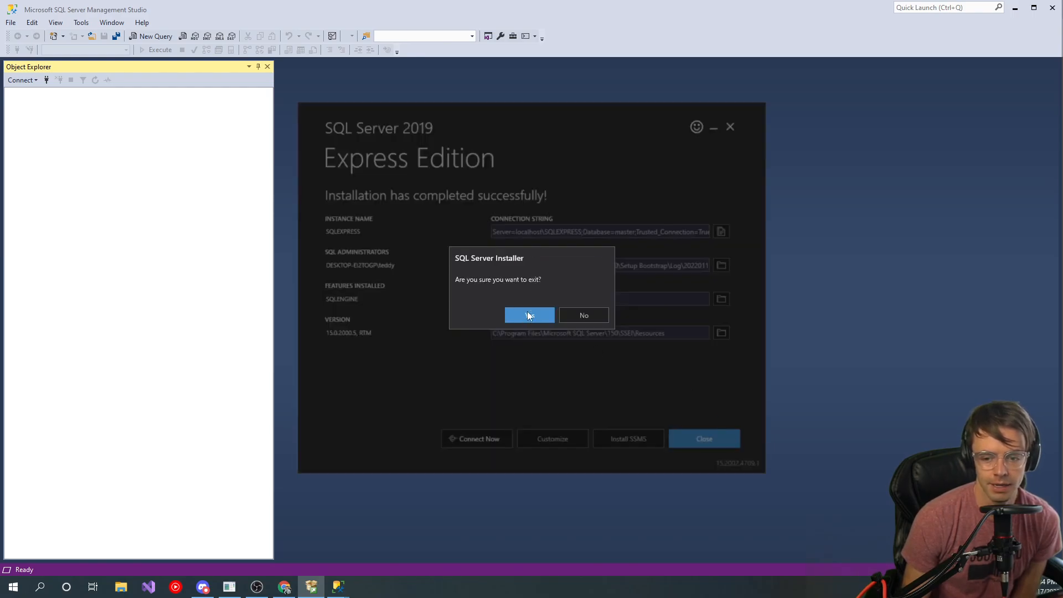
click(530, 315)
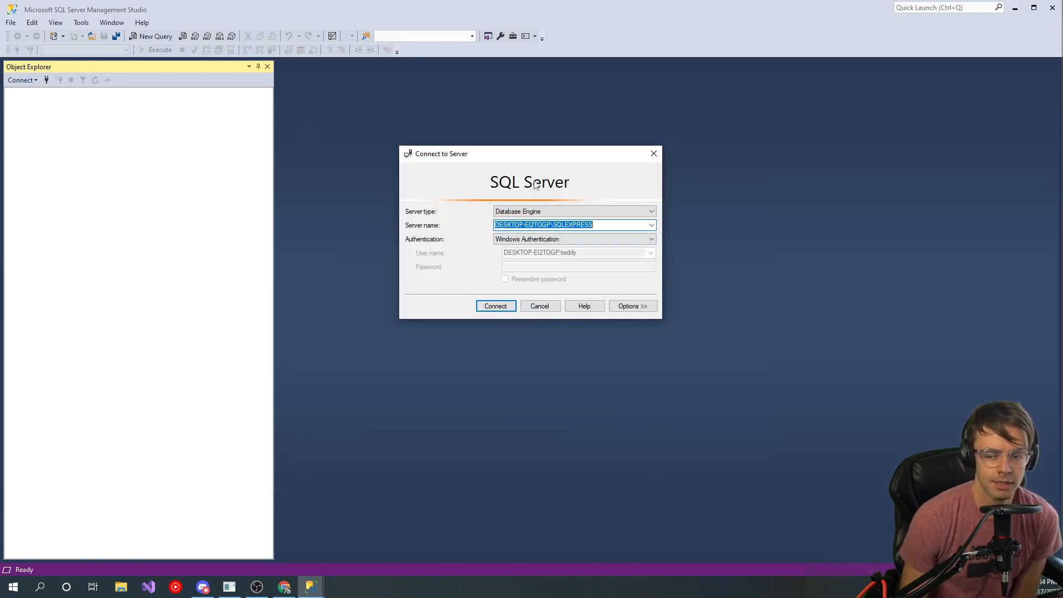
mouse_move(496, 173)
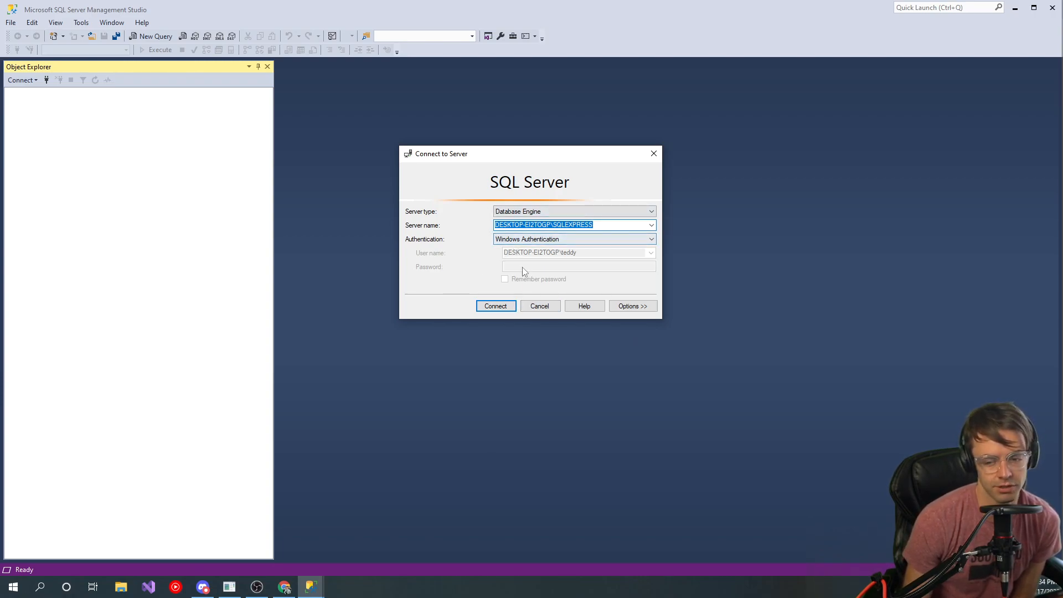
Step: Connect to the local SQLEXPRESS Database Engine instance with Windows Authentication
click(496, 305)
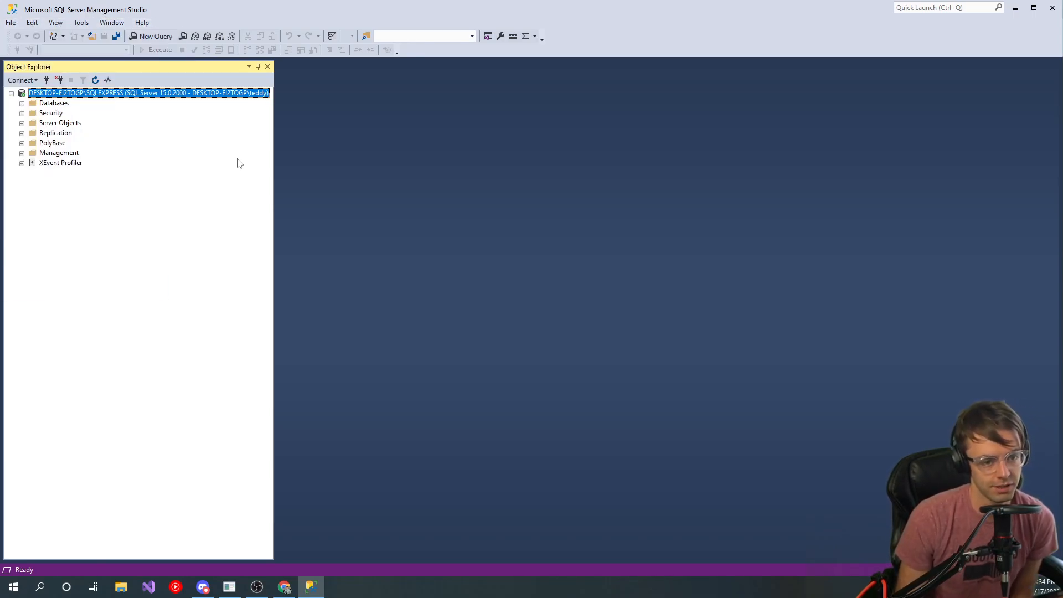
Step: Expand the Databases folder in Object Explorer and bring up its context menu
click(22, 102)
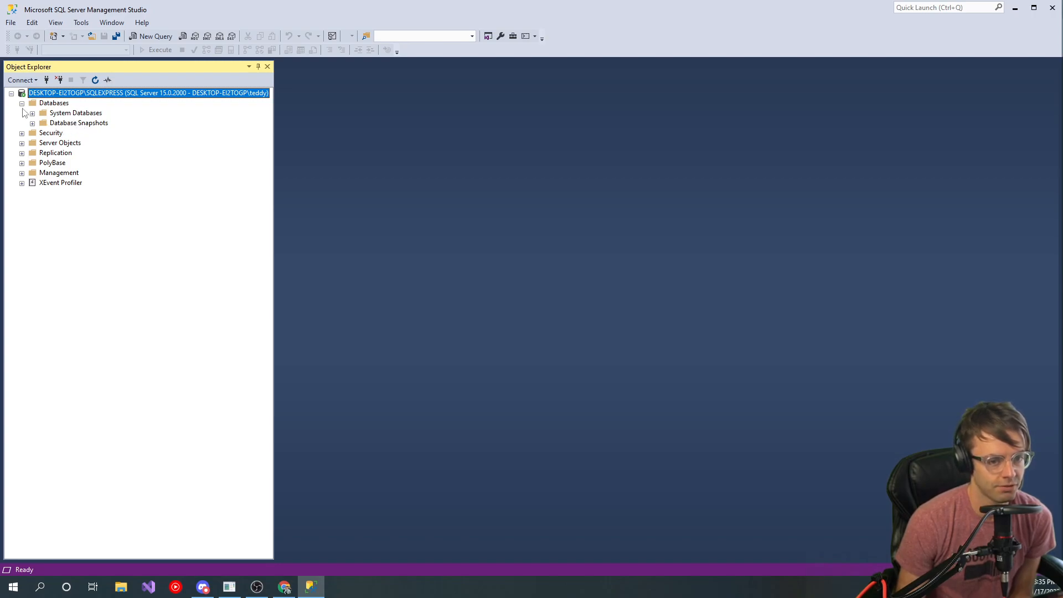
right_click(53, 102)
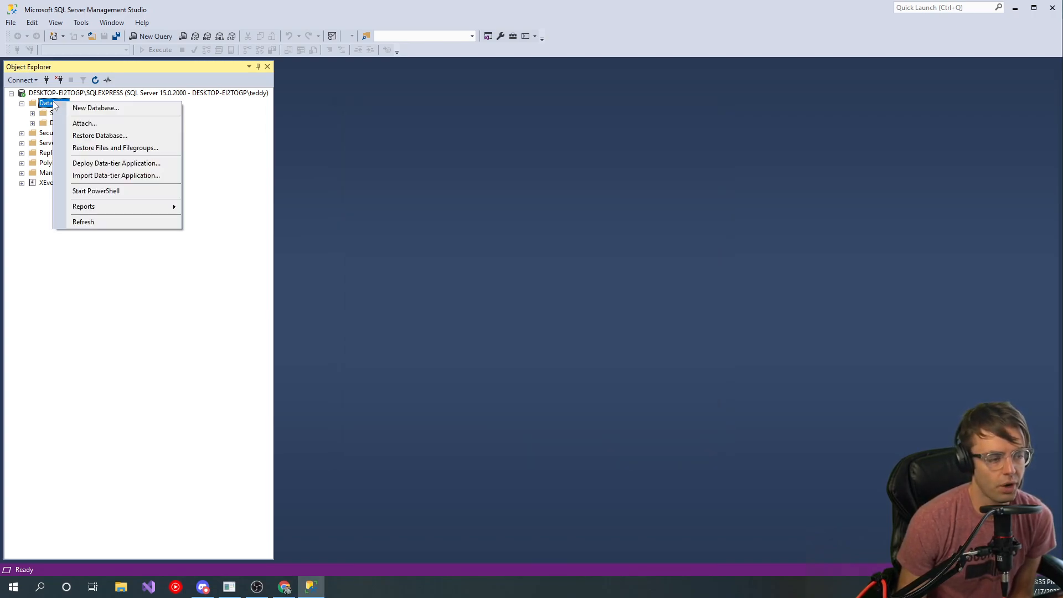
mouse_move(119, 107)
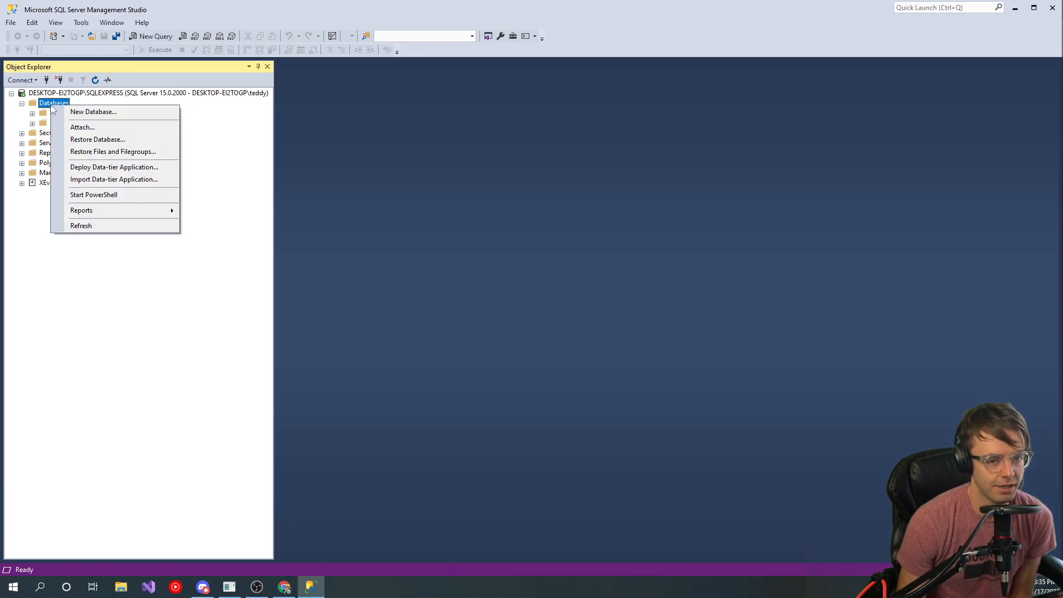
Step: Attempt to create a database named TestDB, which fails with a file-already-exists error
click(94, 111)
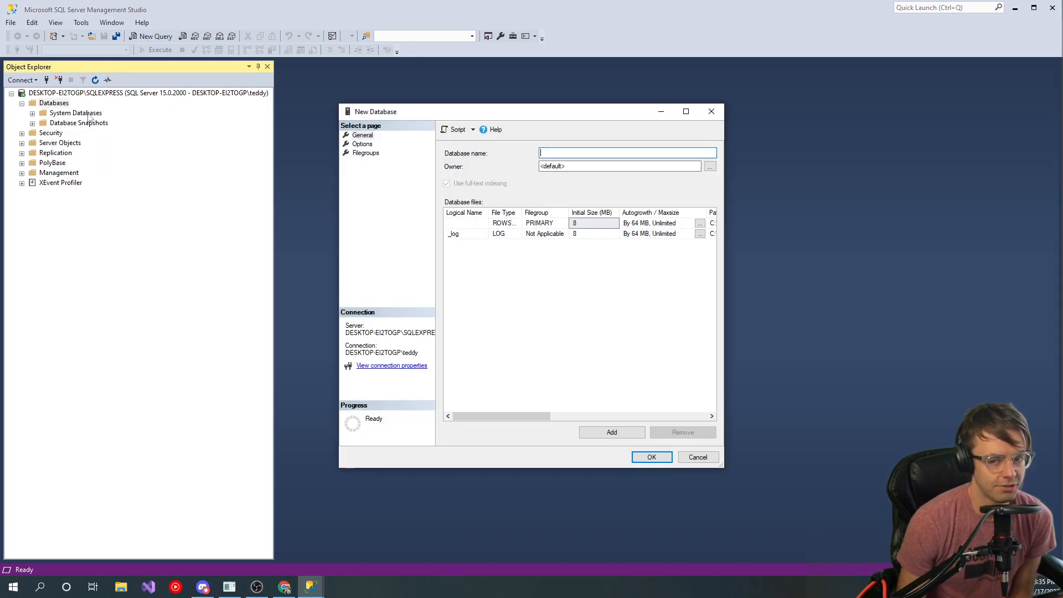
text(TestDB)
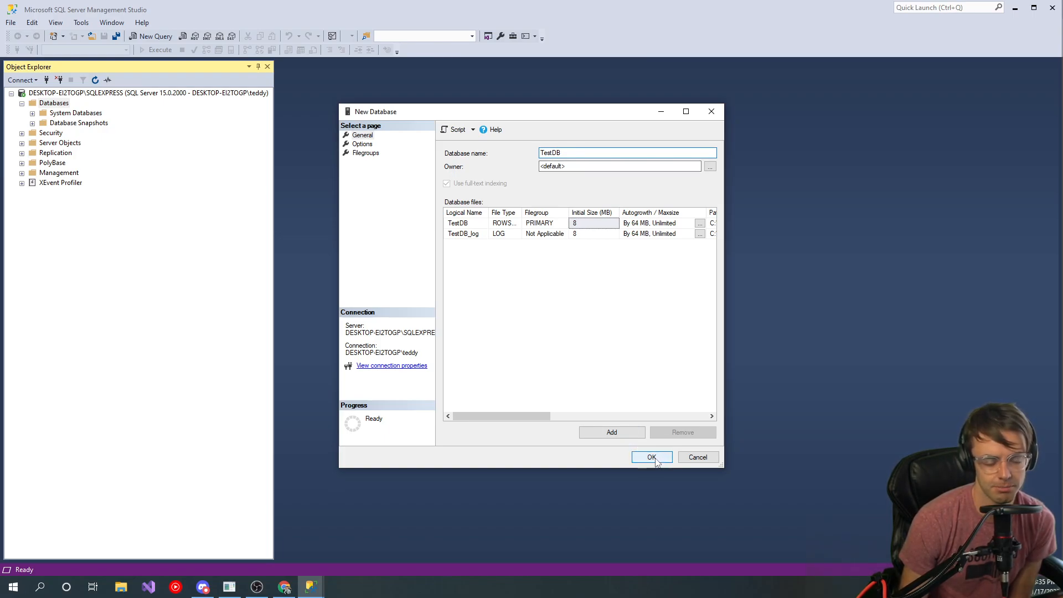
click(651, 457)
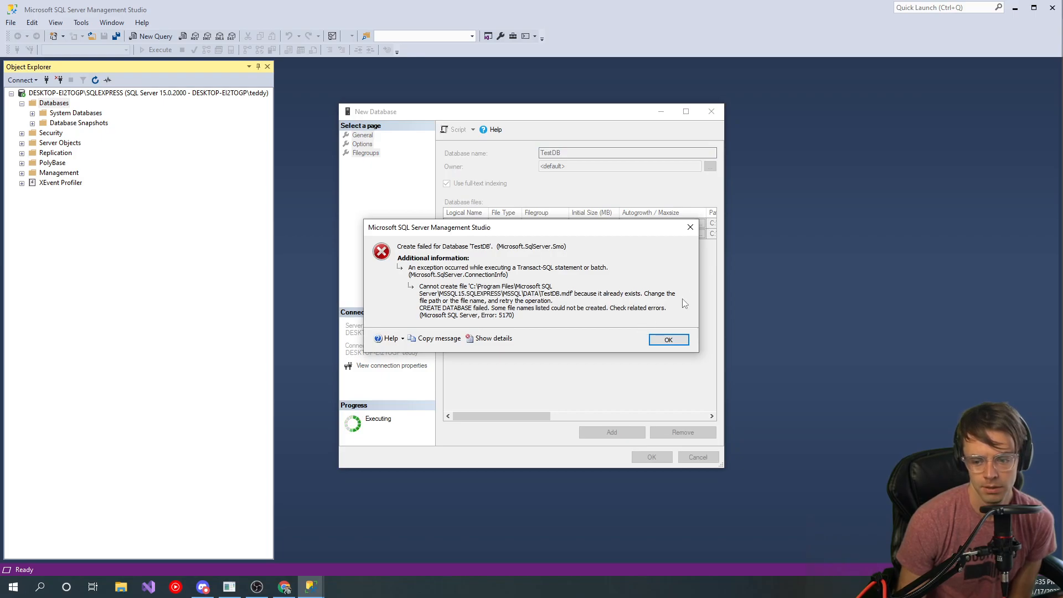
click(668, 339)
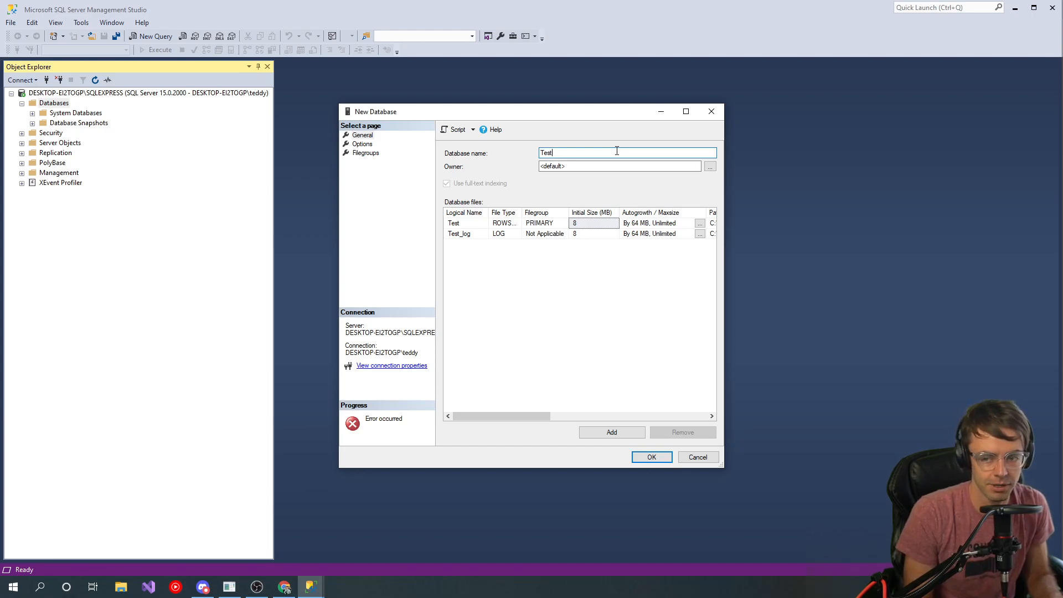
Step: Rename the new database to DBTest and create it successfully
key(Backspace)
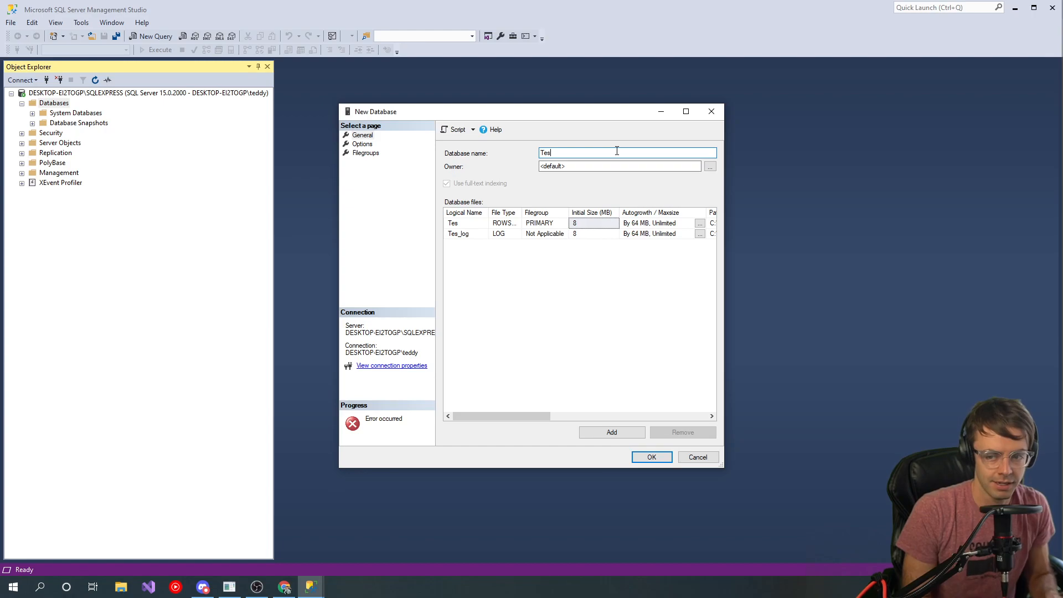
text(DBT)
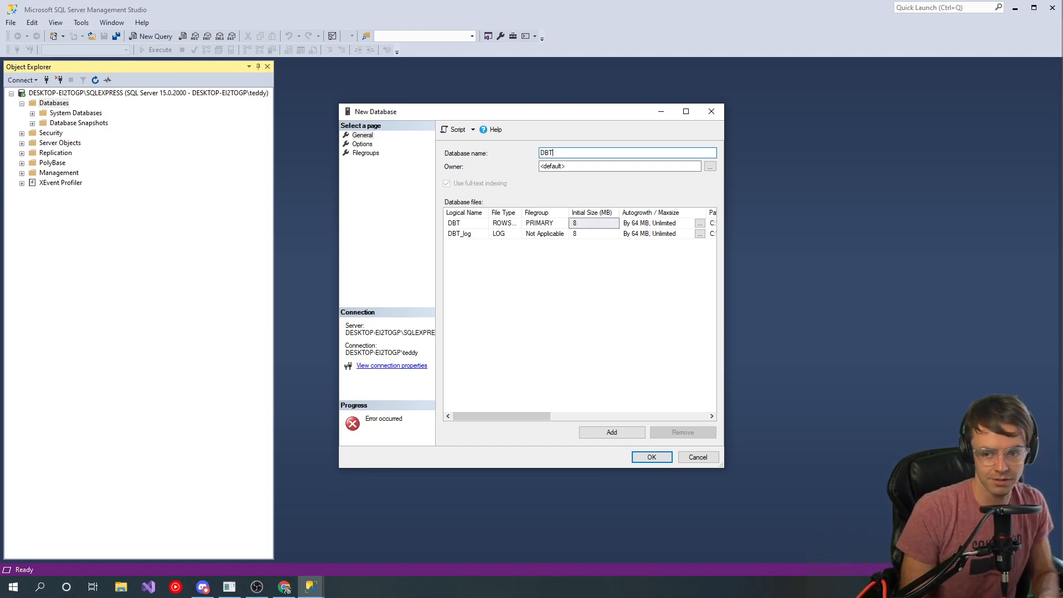
text(est)
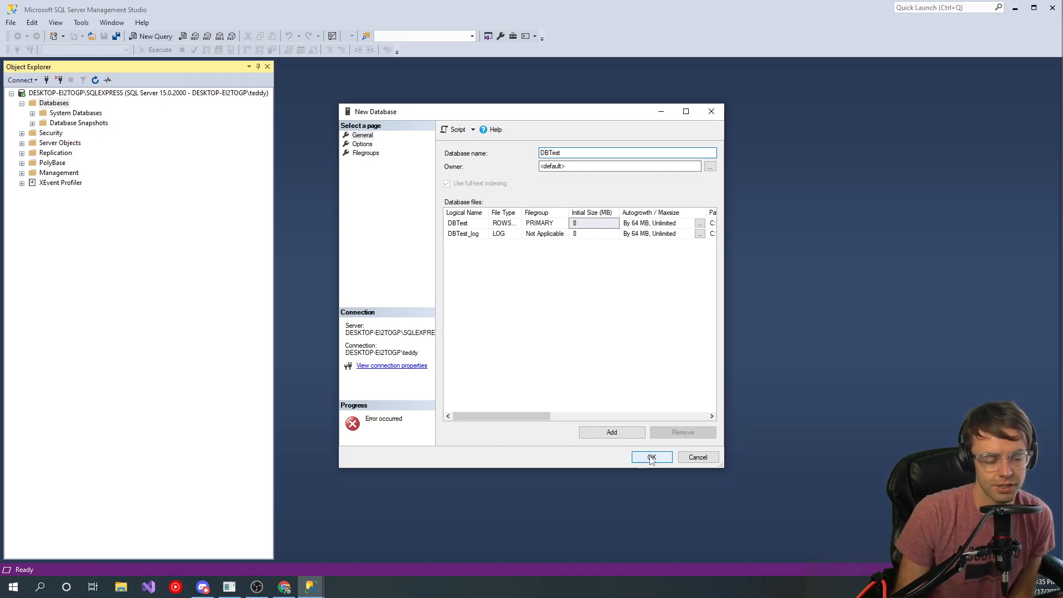
click(650, 456)
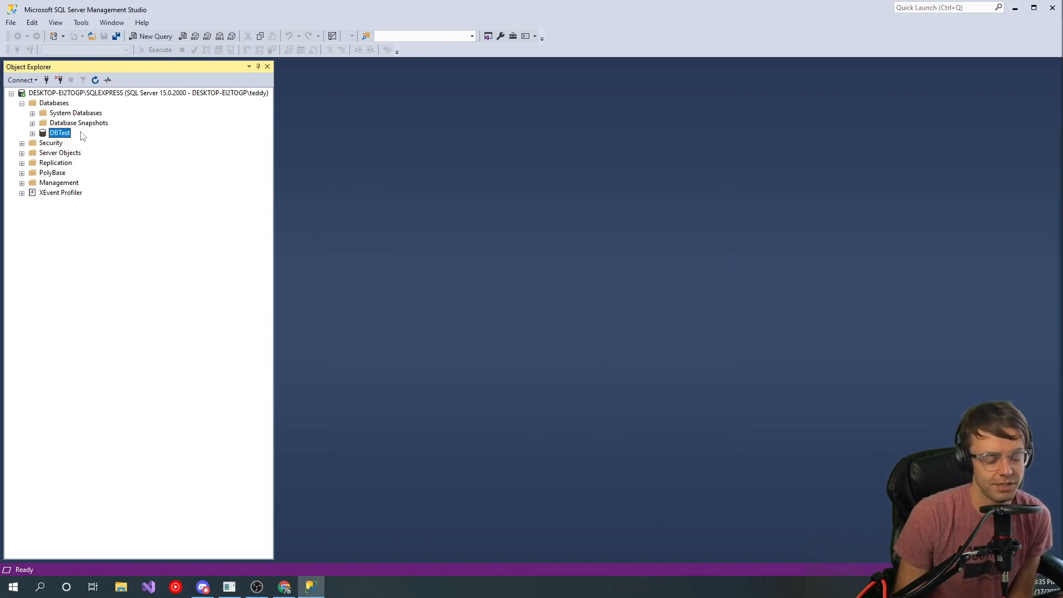
Step: Expand, collapse and re-expand DBTest in Object Explorer to show its folders
click(33, 132)
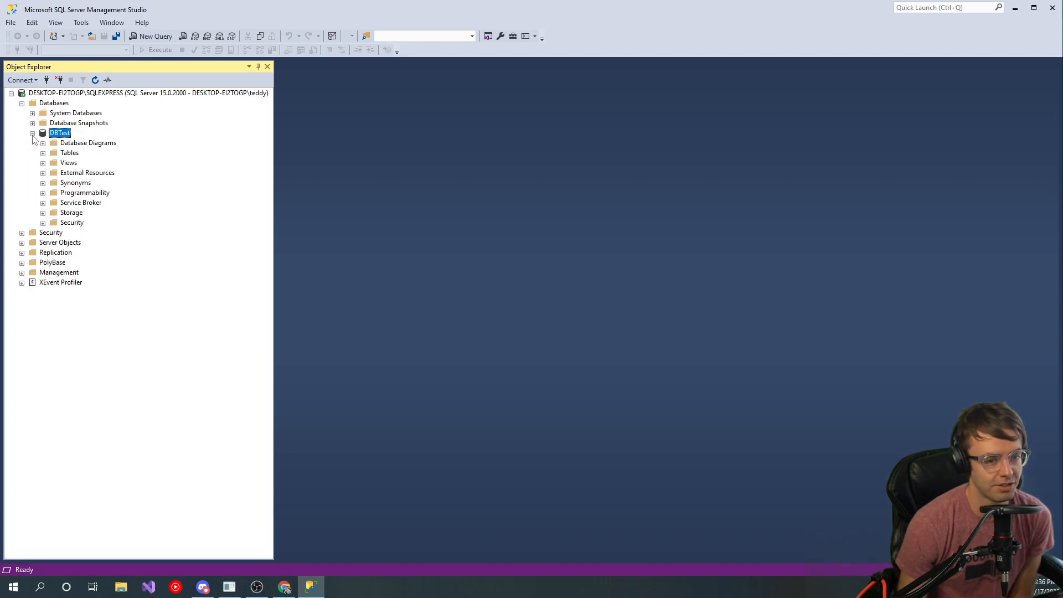
click(32, 133)
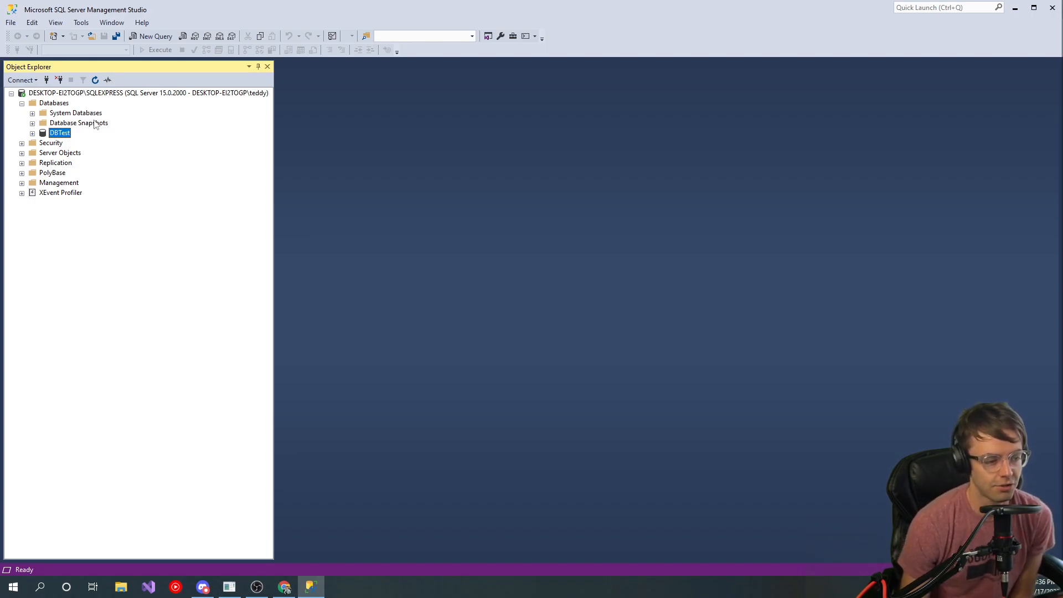
mouse_move(56, 311)
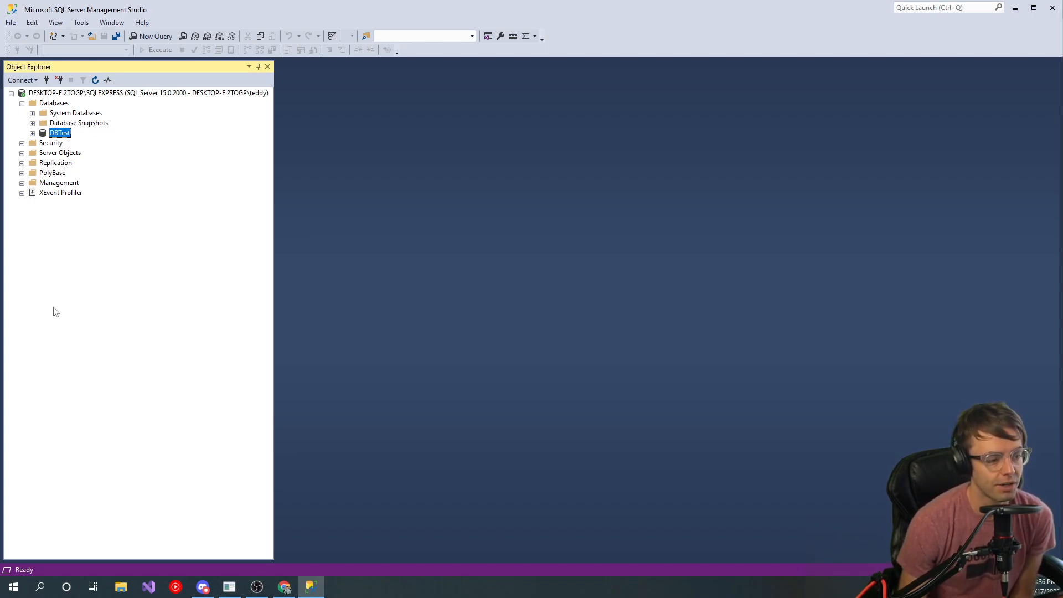
mouse_move(100, 278)
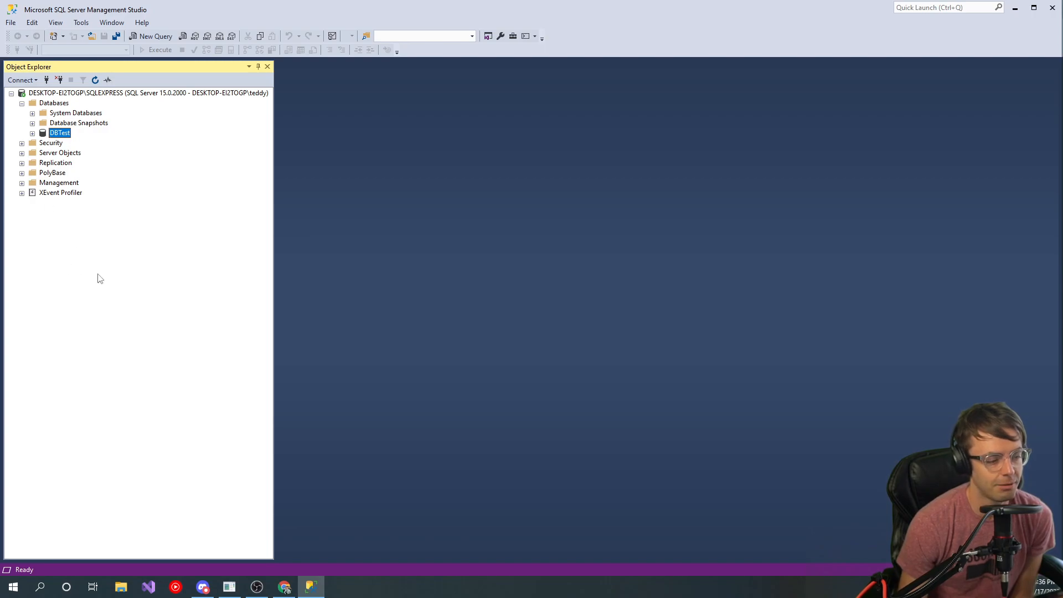
click(33, 132)
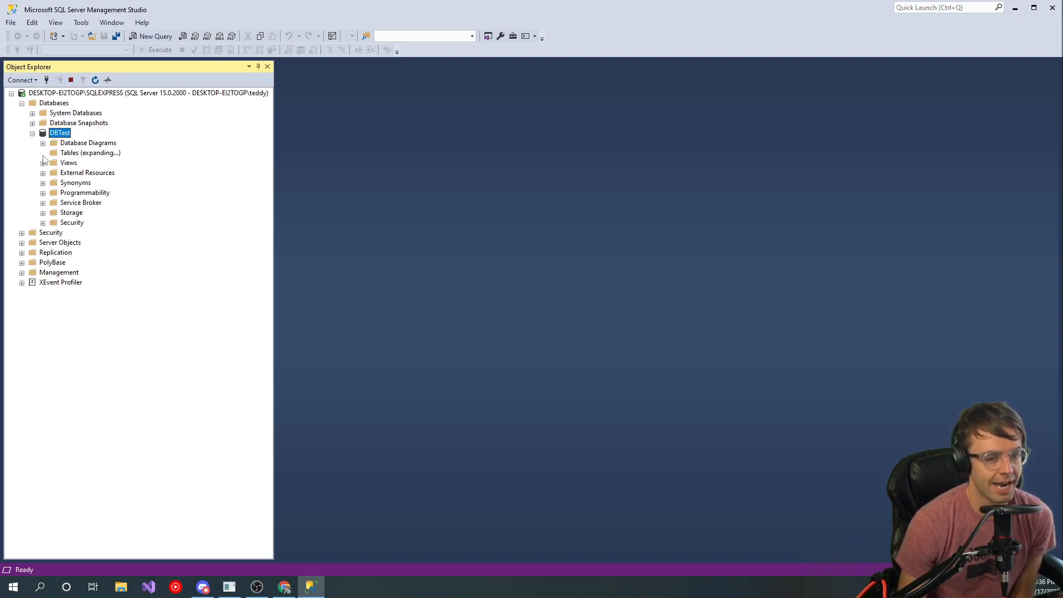
Step: Expand DBTest's Tables folder and bring up its actions to start a new table
click(43, 153)
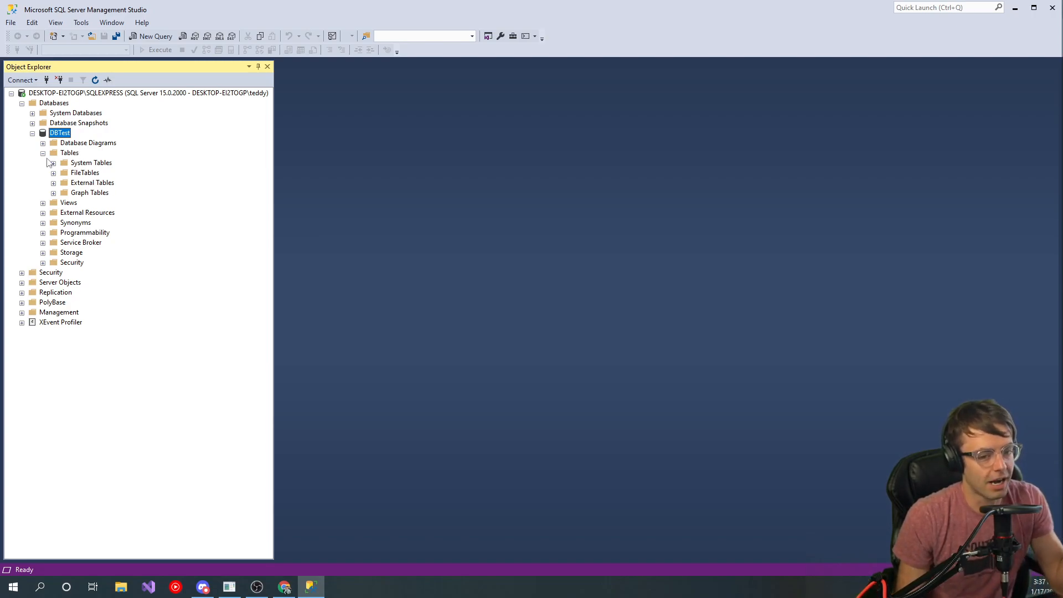
mouse_move(99, 189)
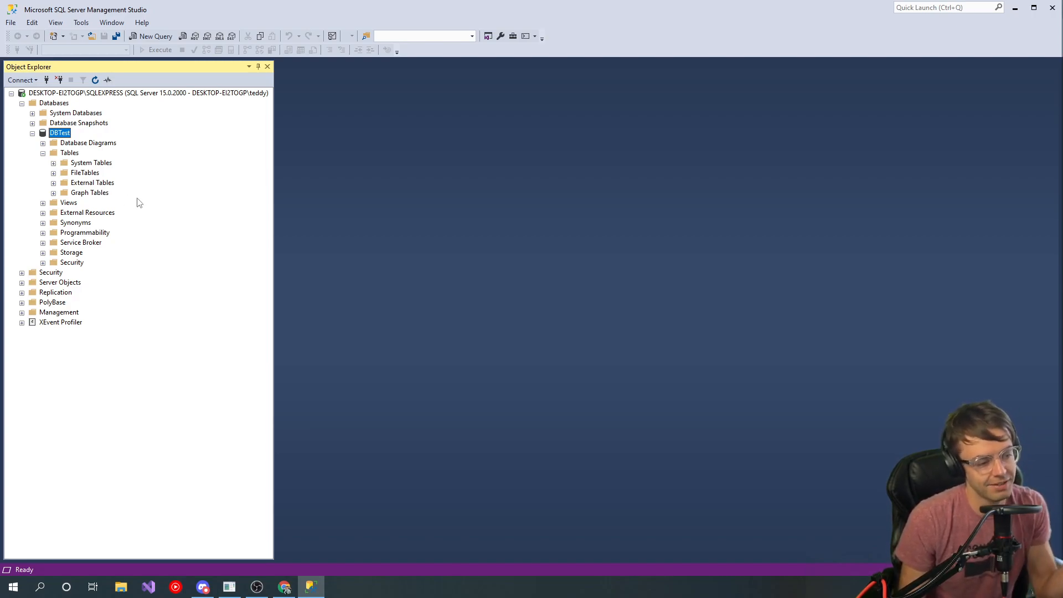
mouse_move(73, 290)
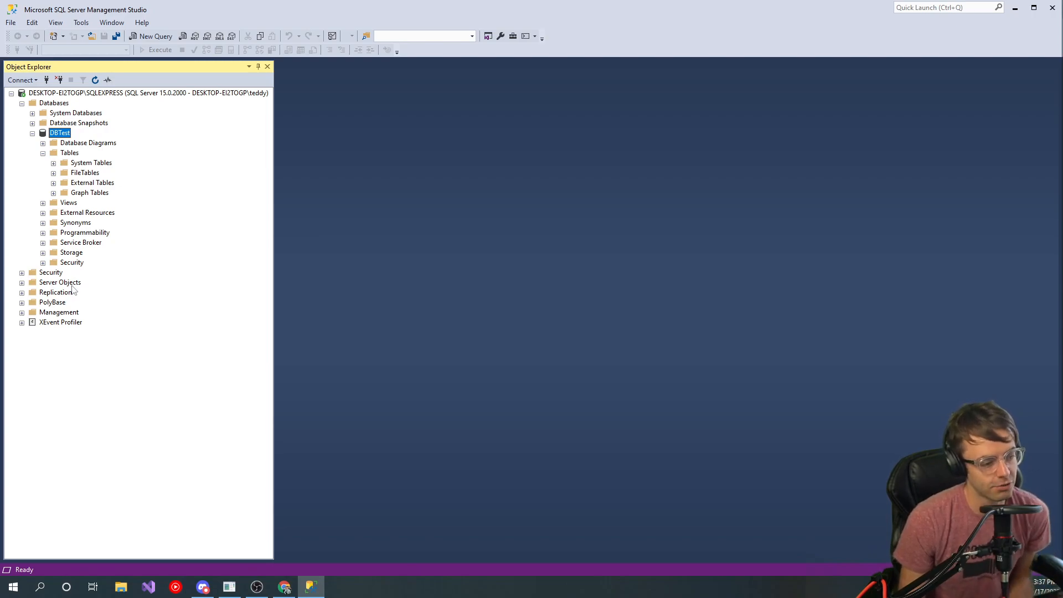
mouse_move(81, 277)
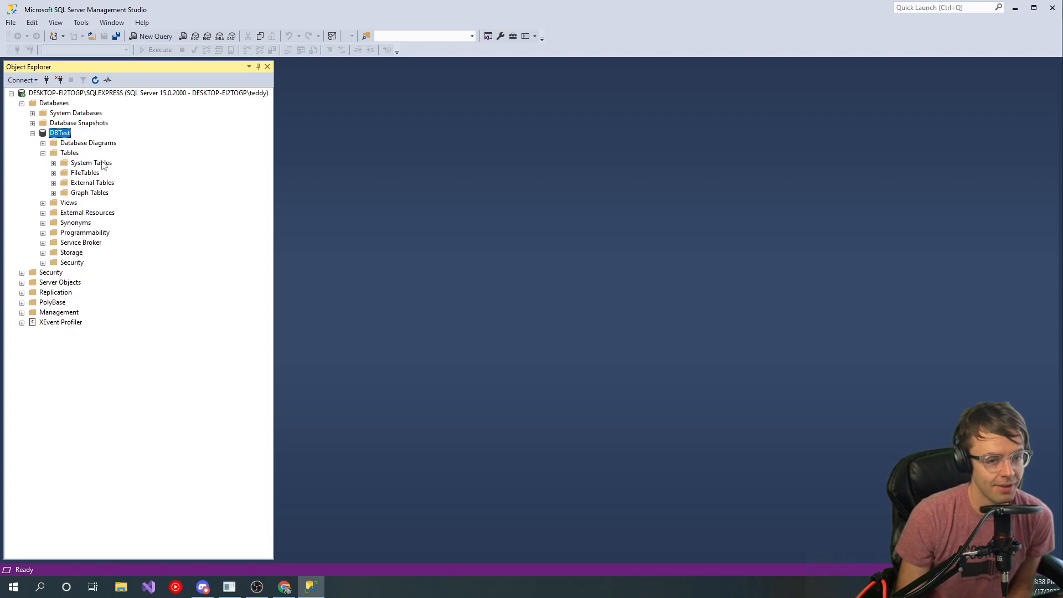
right_click(69, 153)
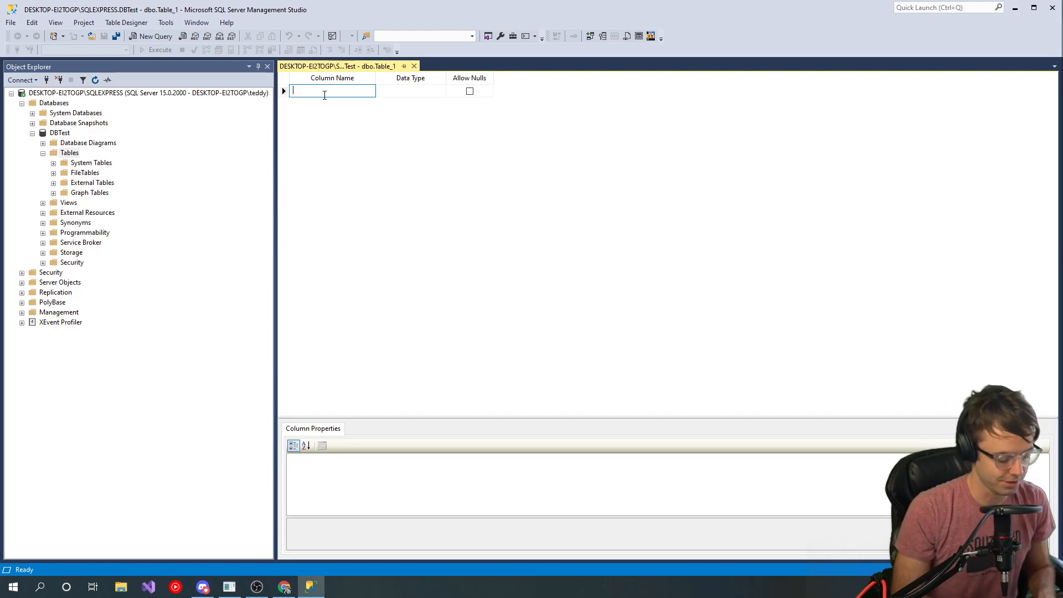
Step: Define an nchar(10) column named test and save the table as TableTest
text(test)
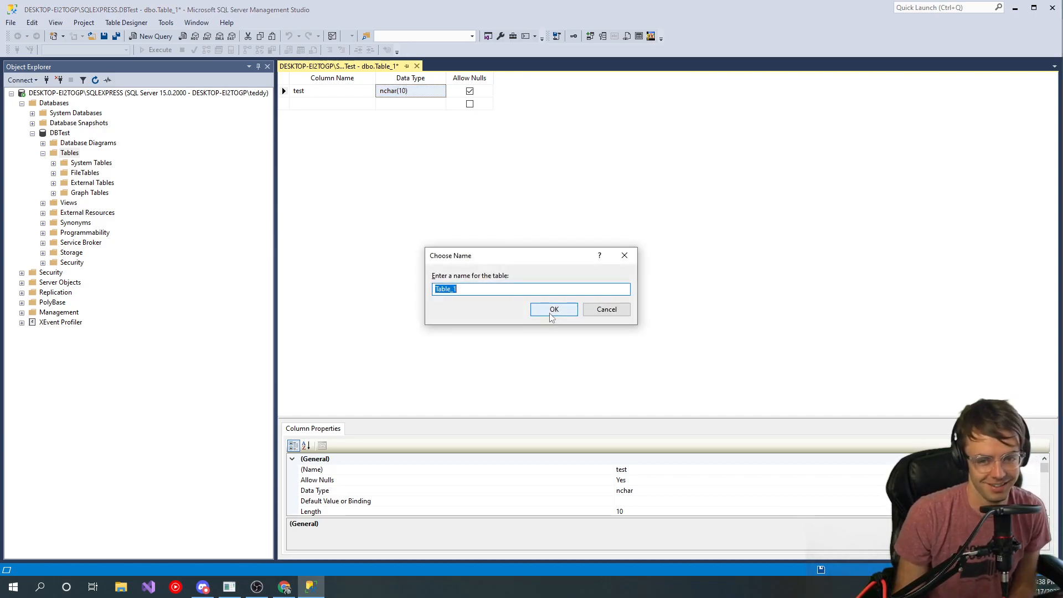
text(Table)
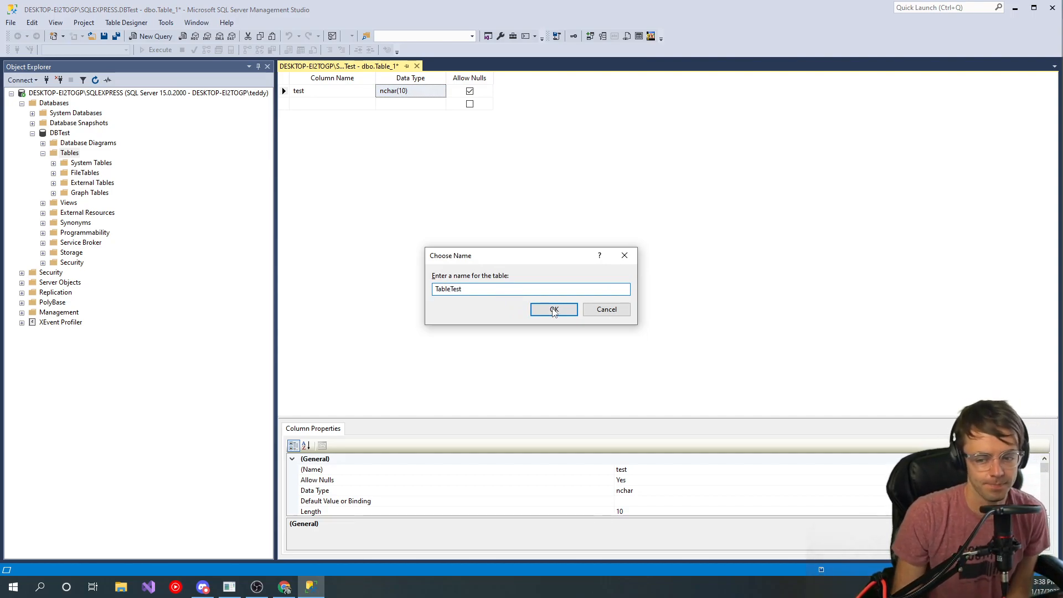
click(554, 309)
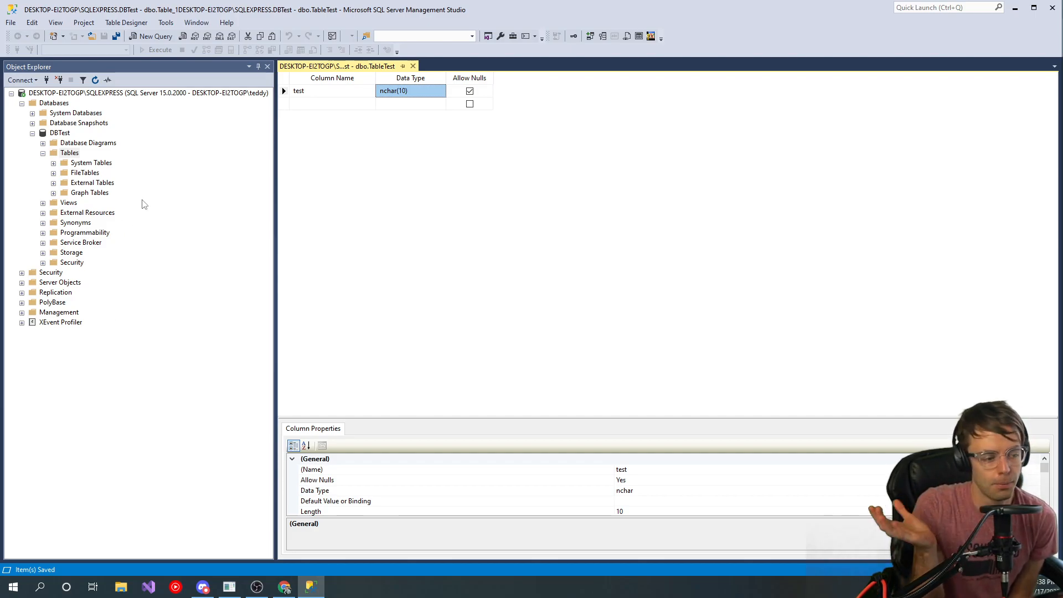
mouse_move(624, 171)
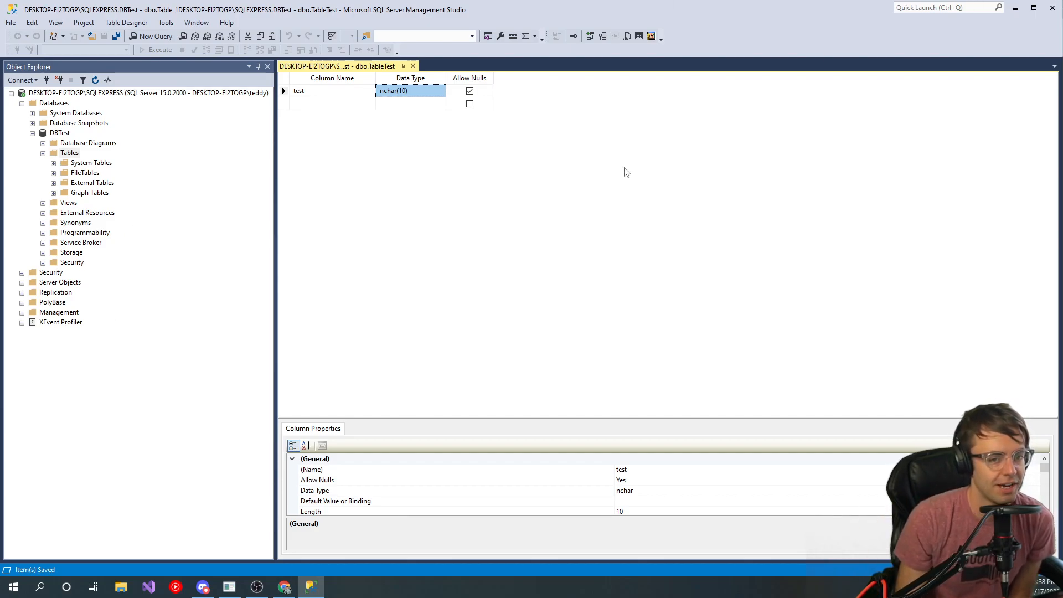
Step: Refresh Object Explorer so dbo.TableTest appears, expand it and bring up its actions for Select Top 1000 Rows
click(95, 80)
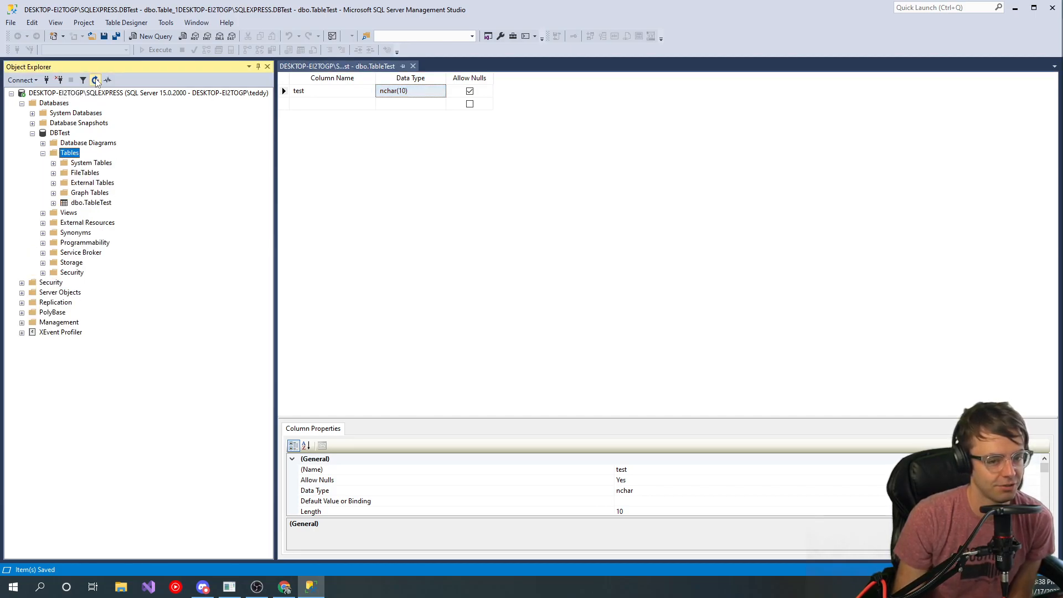
click(53, 202)
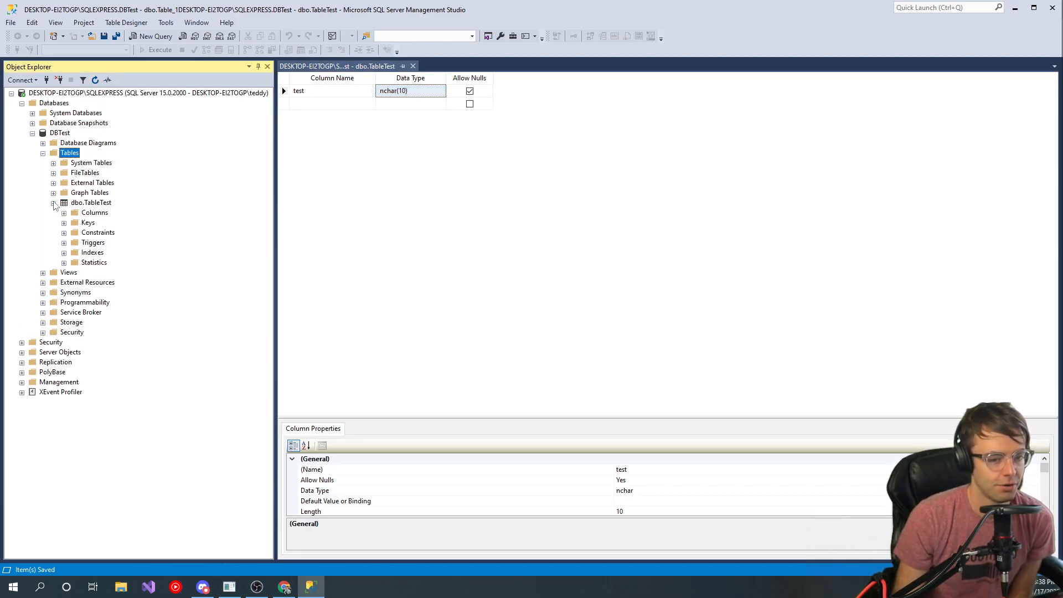
right_click(89, 202)
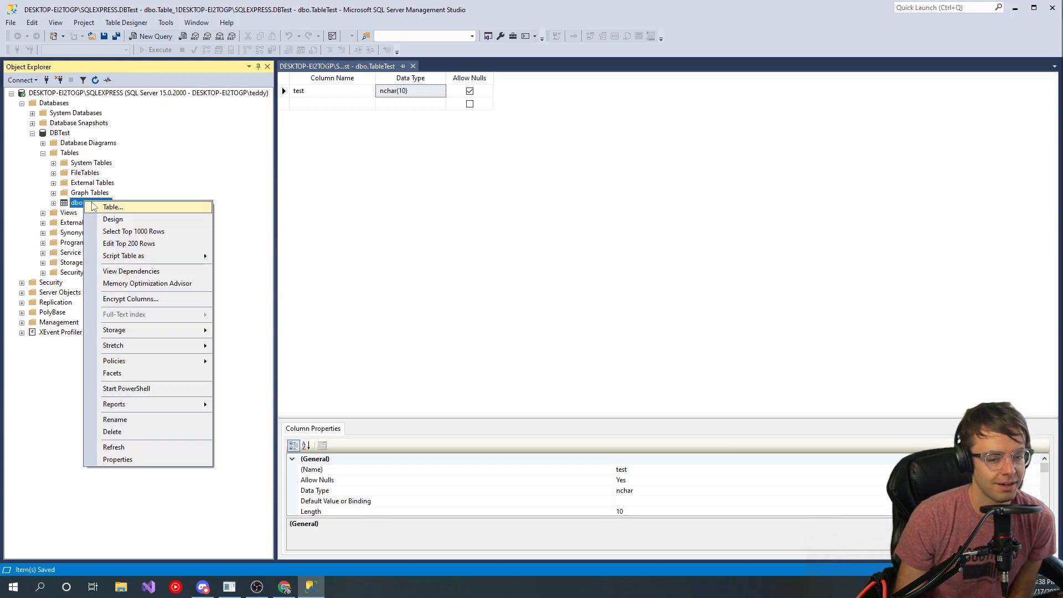
click(114, 418)
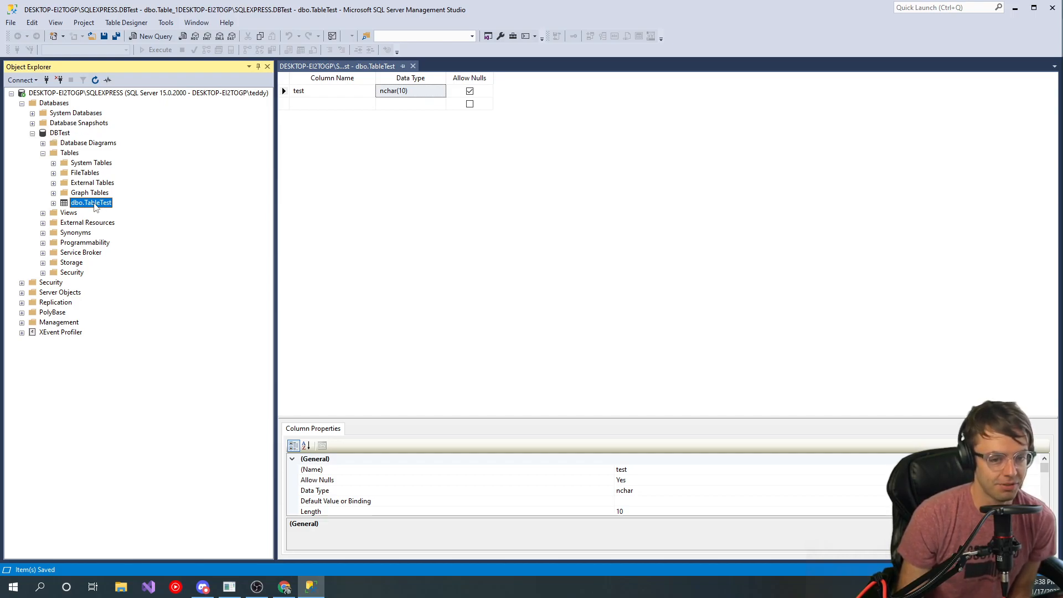
right_click(90, 202)
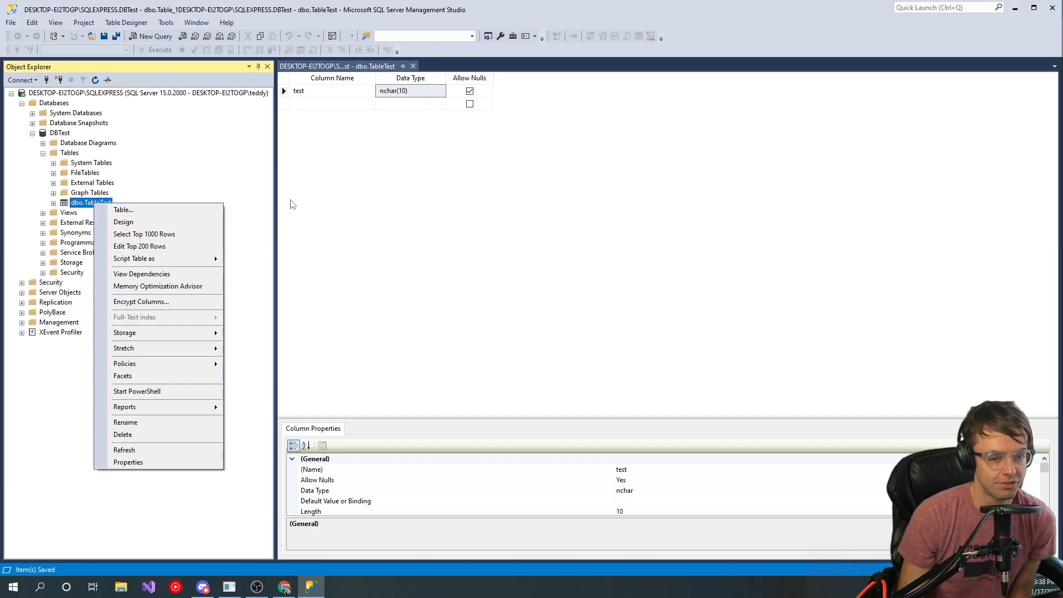
mouse_move(162, 235)
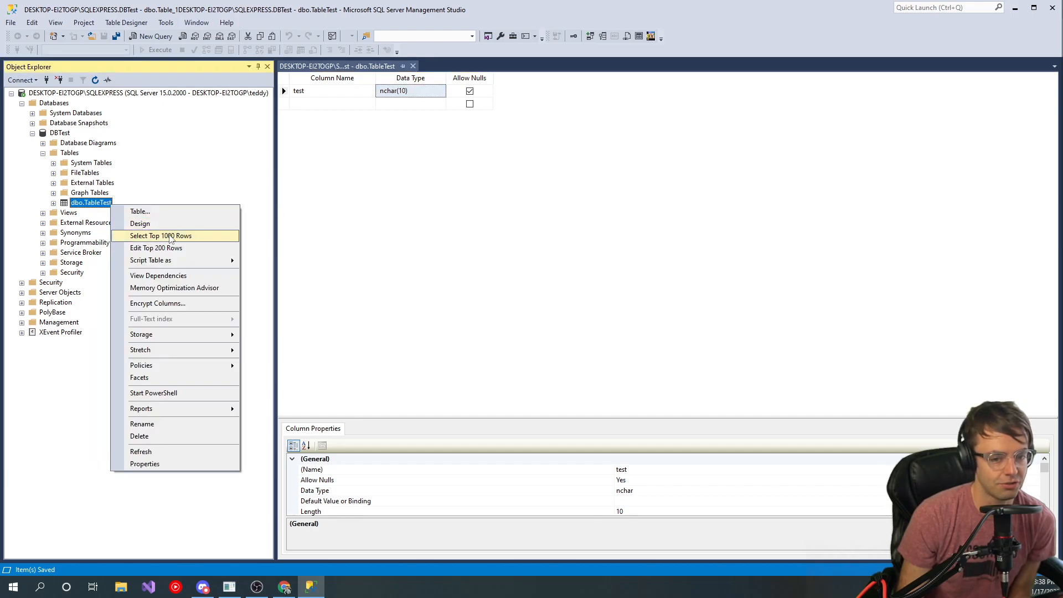
mouse_move(90, 209)
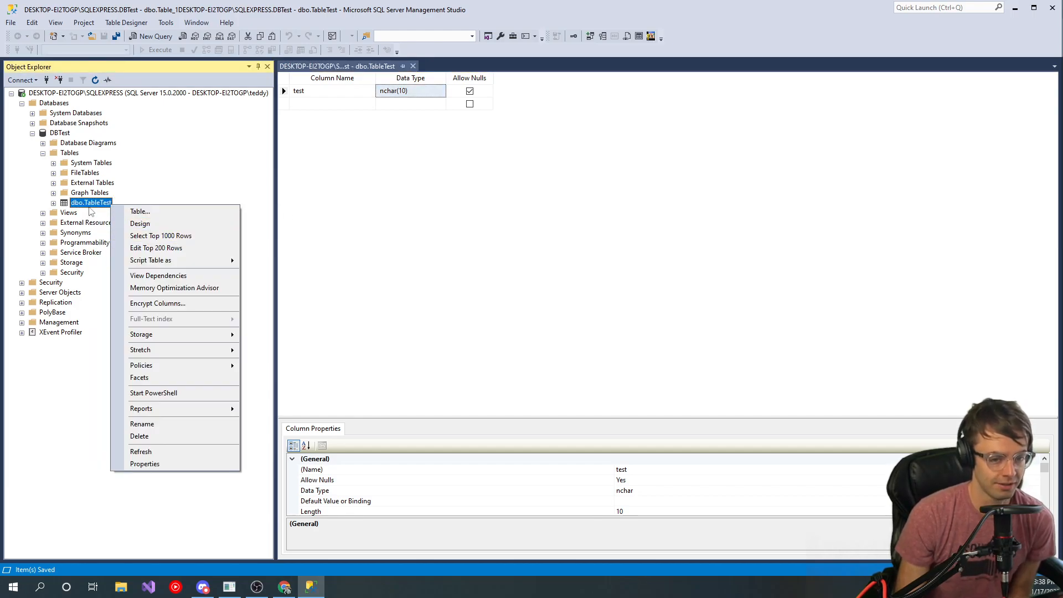
mouse_move(122, 210)
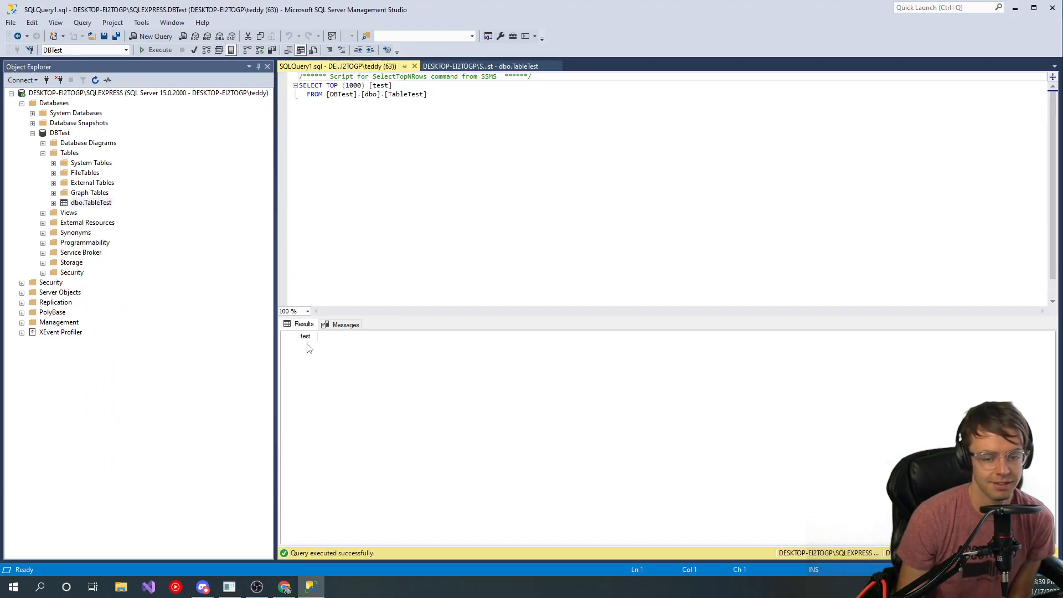
mouse_move(321, 343)
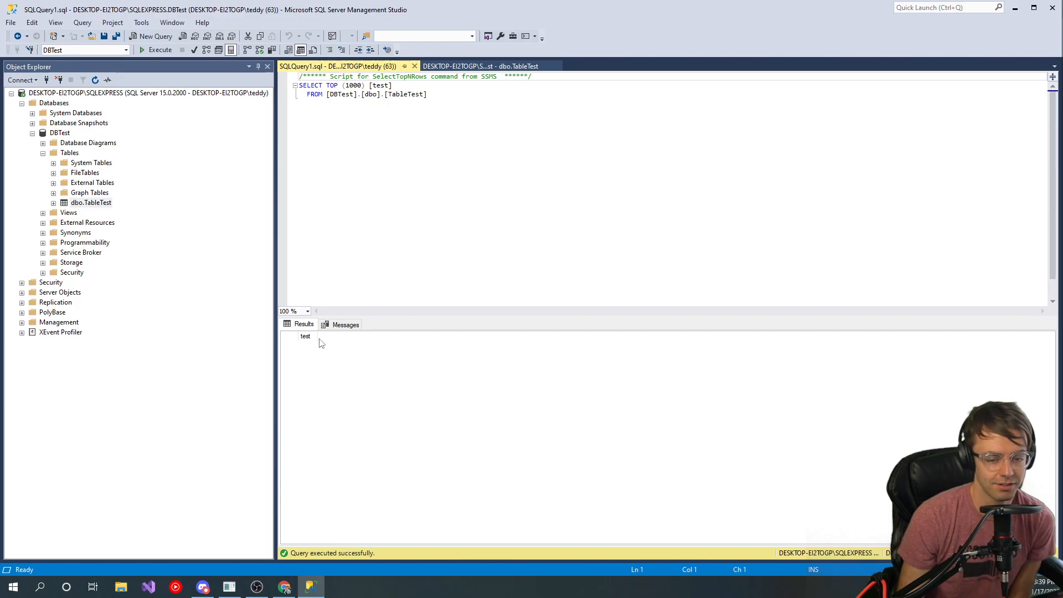
mouse_move(345, 419)
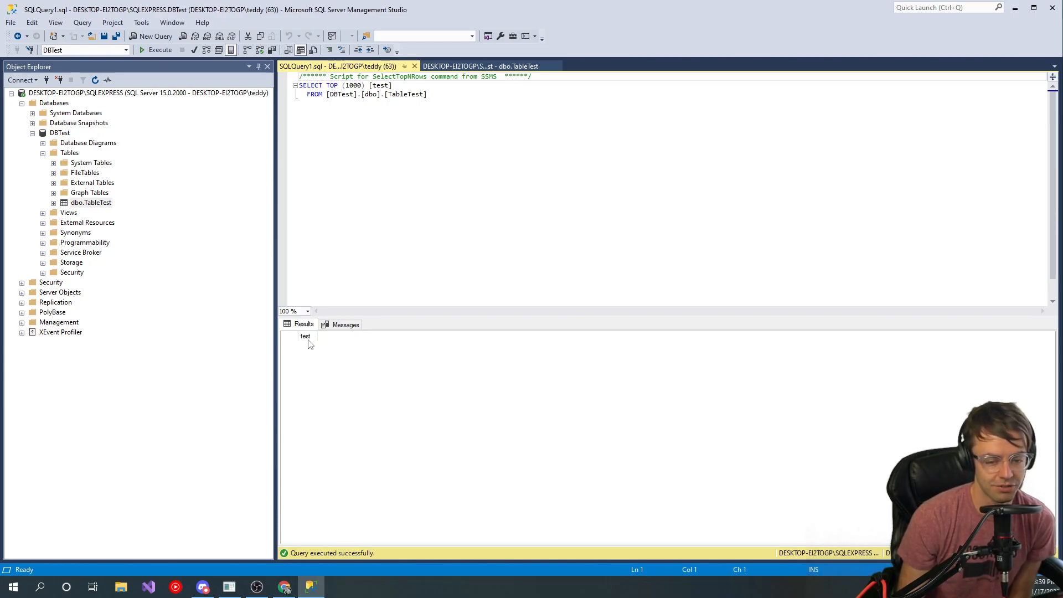
mouse_move(305, 336)
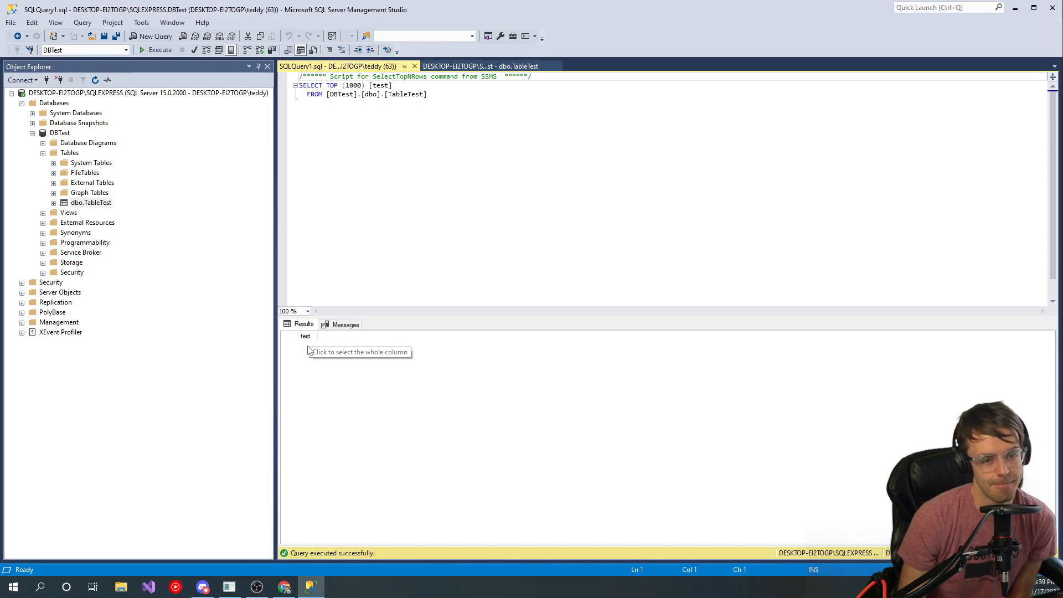
mouse_move(332, 340)
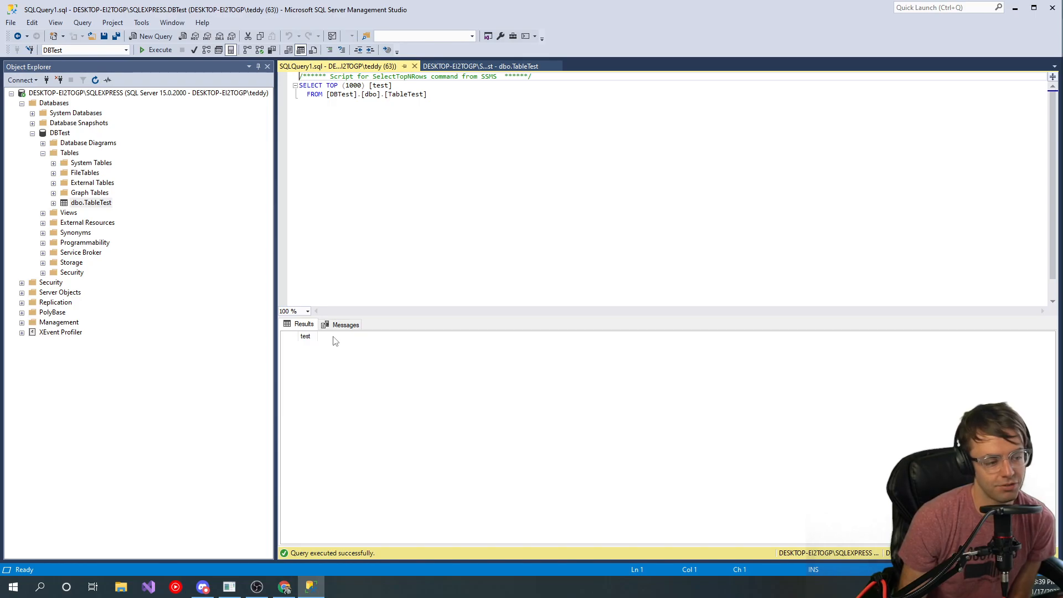
mouse_move(331, 353)
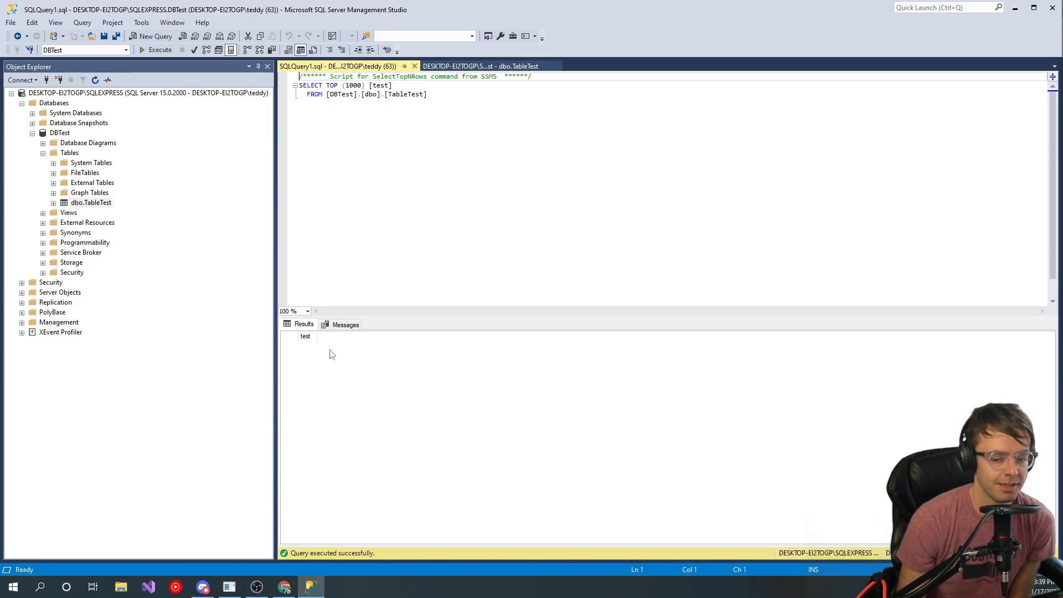
mouse_move(385, 351)
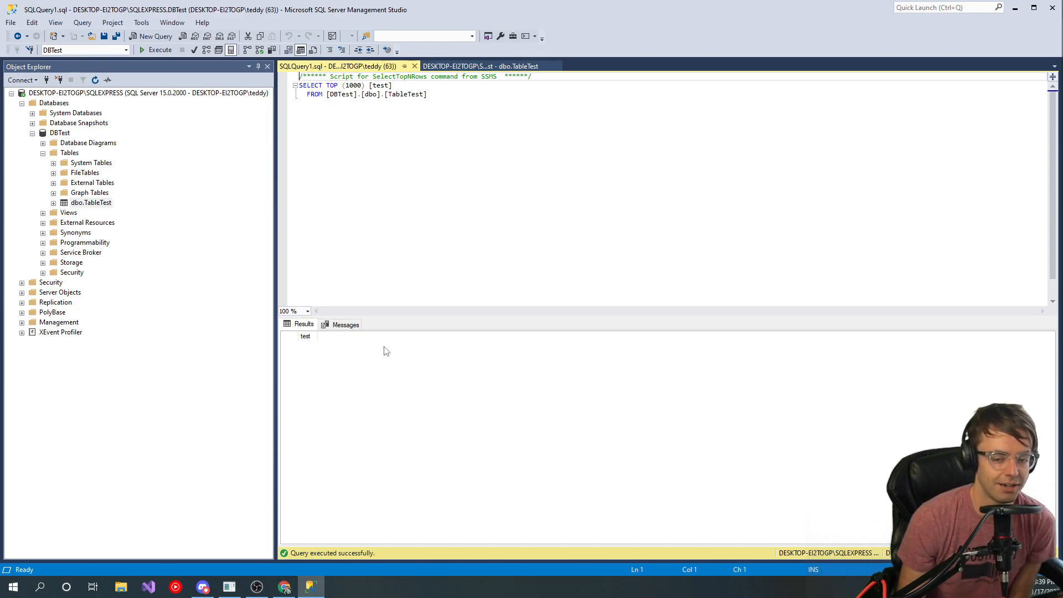
mouse_move(400, 395)
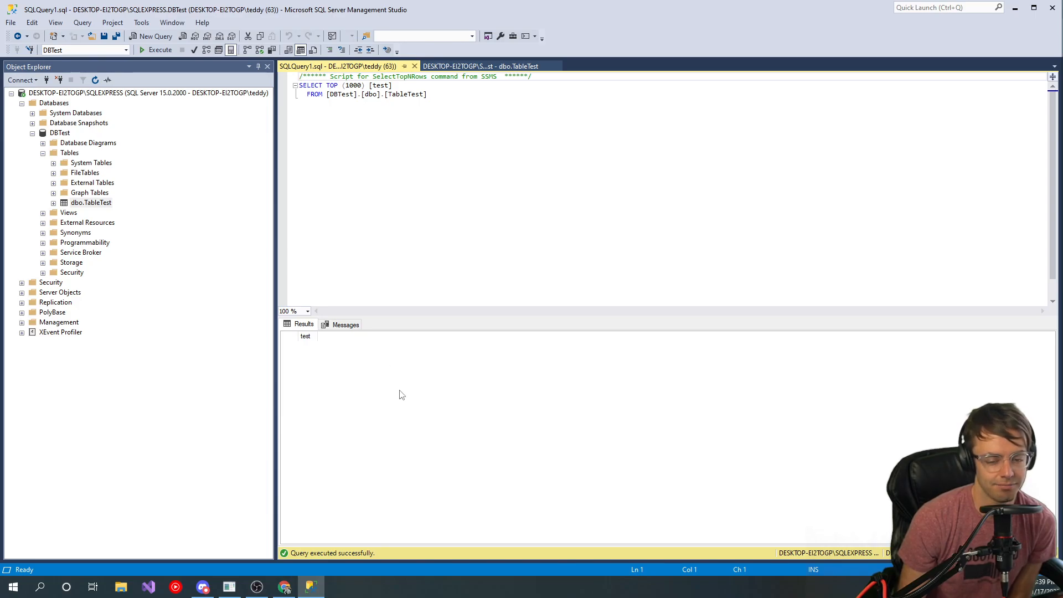
mouse_move(334, 335)
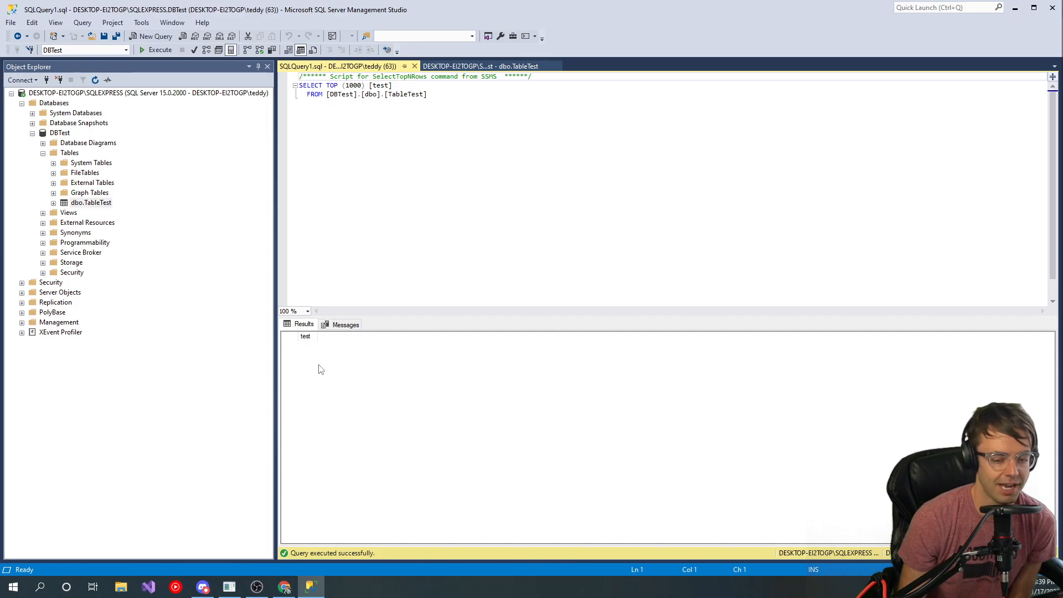
mouse_move(349, 352)
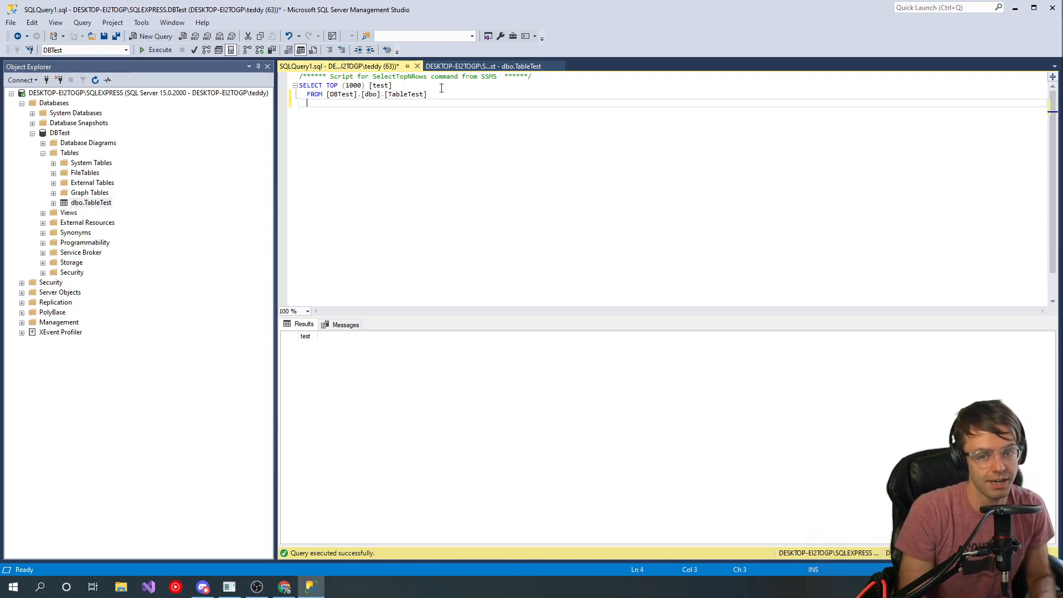
Step: Begin a WHERE clause on the TableTest query and collapse the DBTest branch
text(WHERE = ')
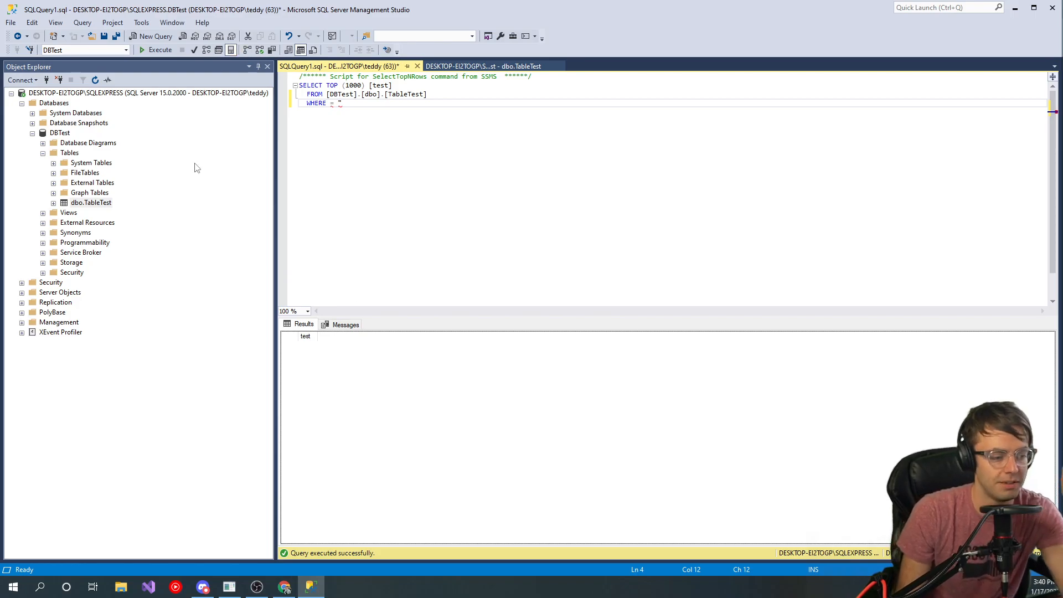
right_click(90, 202)
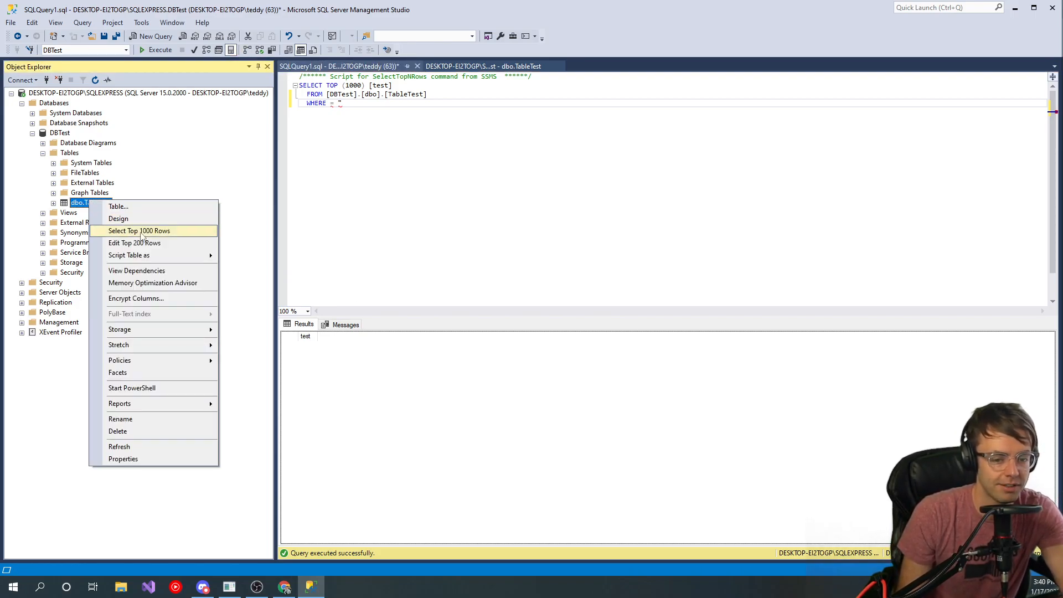
click(386, 106)
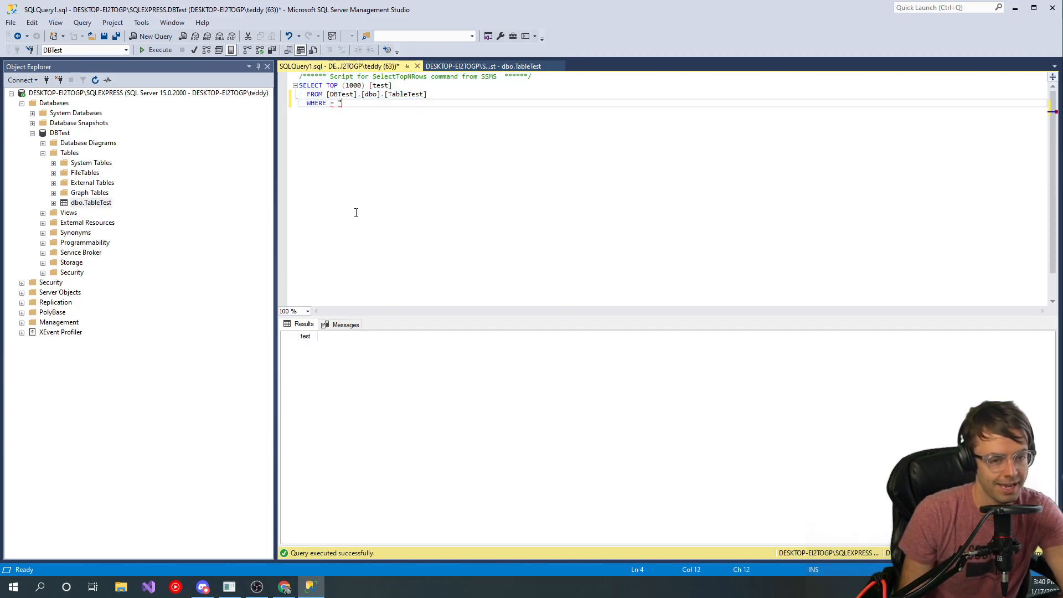
click(37, 133)
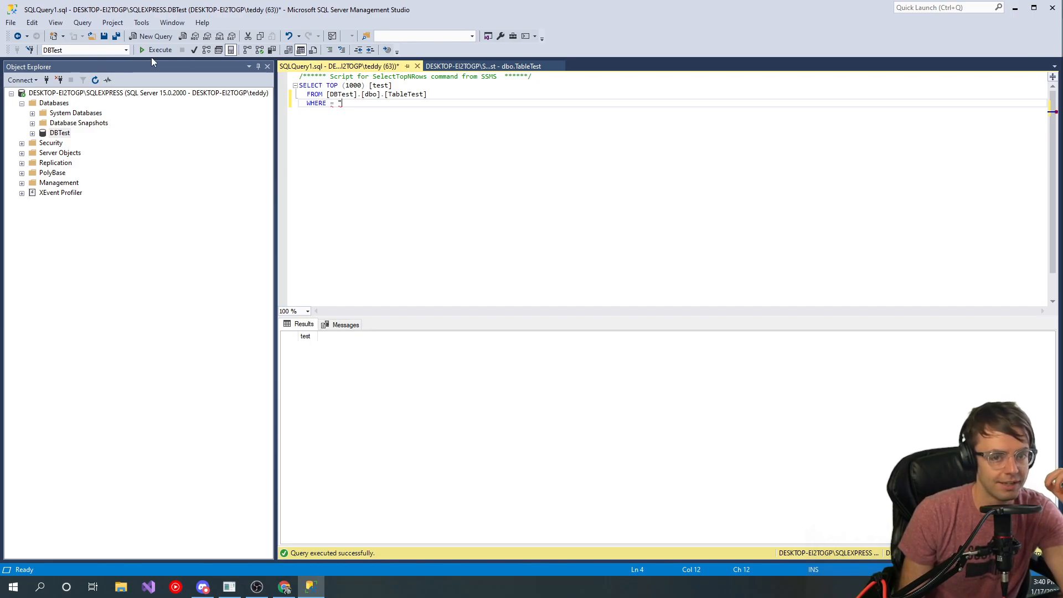
Step: Execute the unfinished query, getting syntax errors, and show the Available Databases list
click(157, 50)
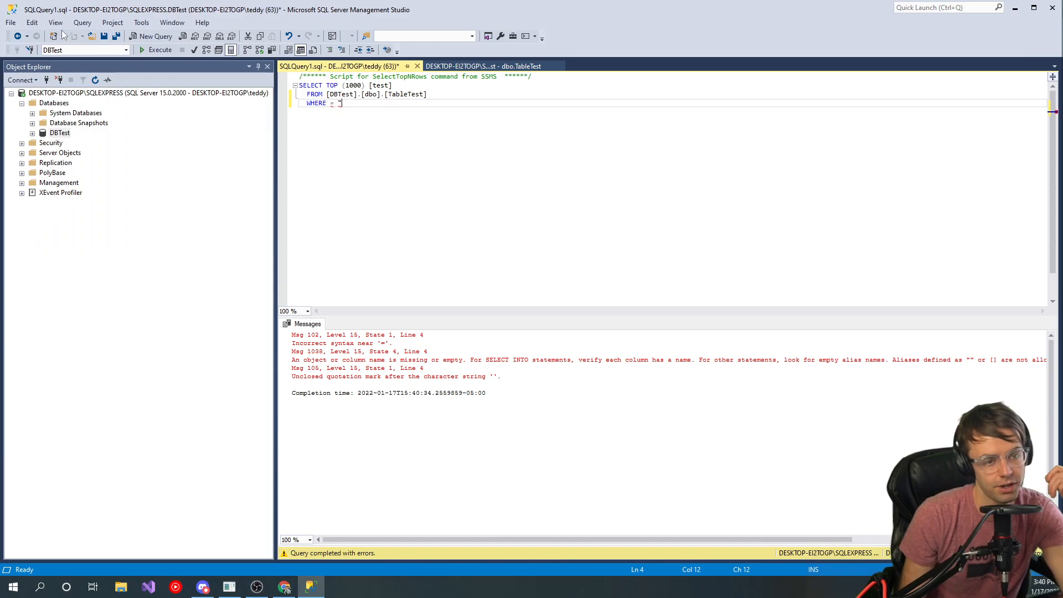
click(11, 22)
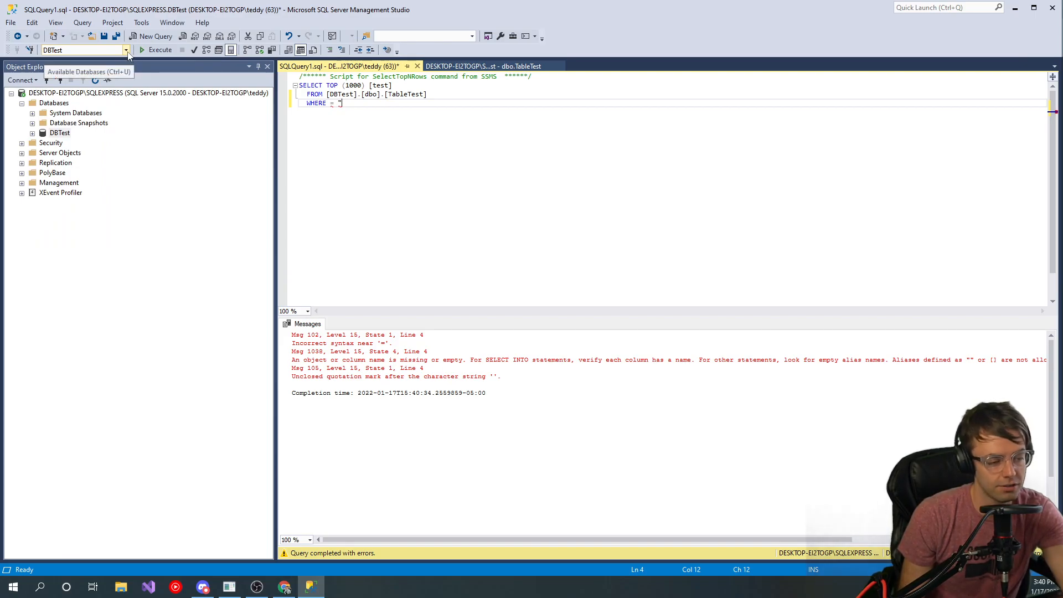
click(125, 49)
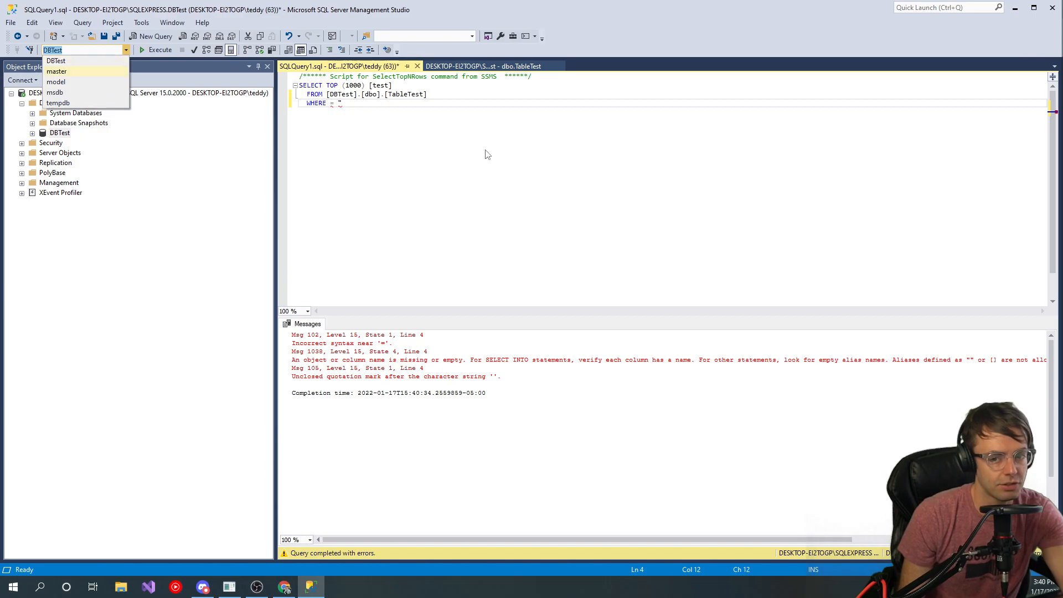
mouse_move(77, 82)
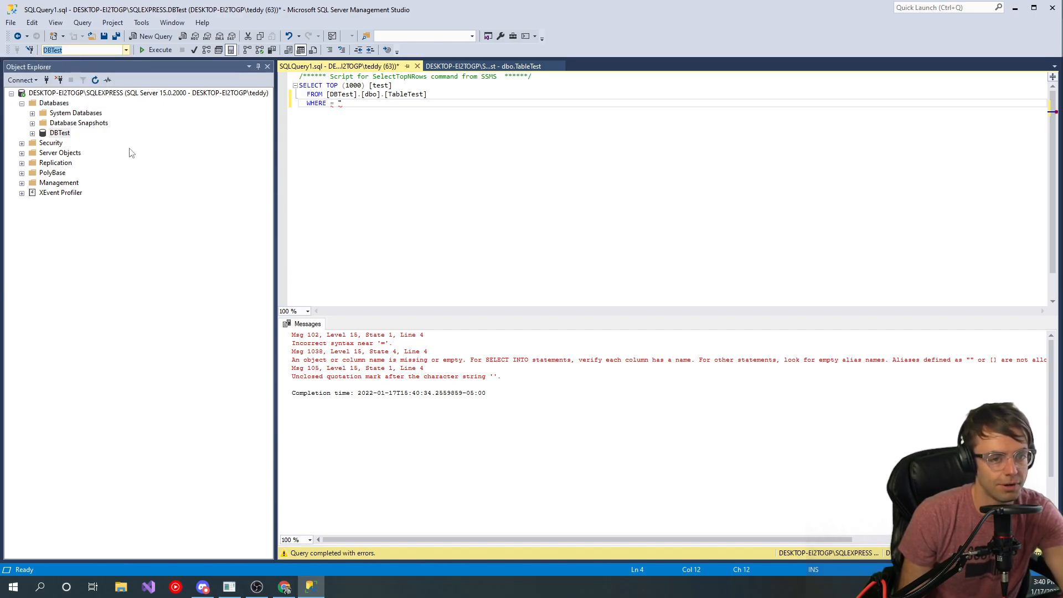
click(59, 132)
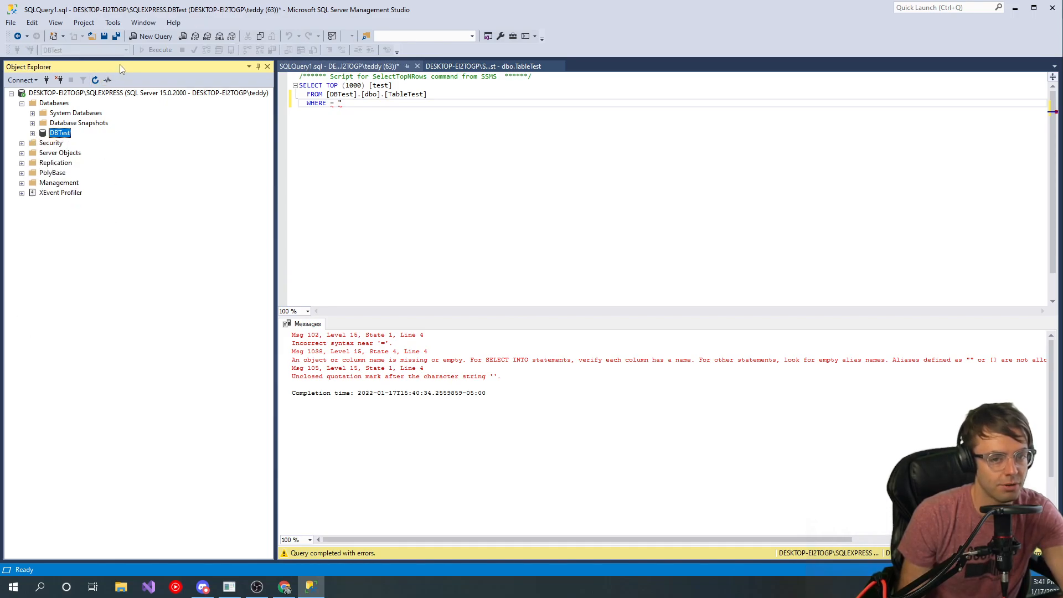
click(125, 50)
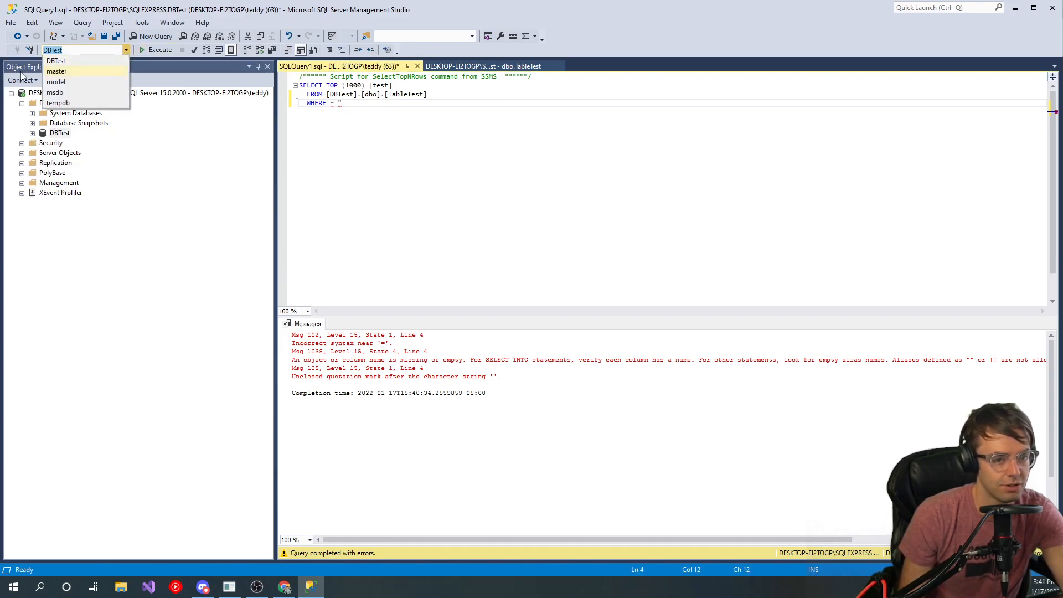
click(55, 60)
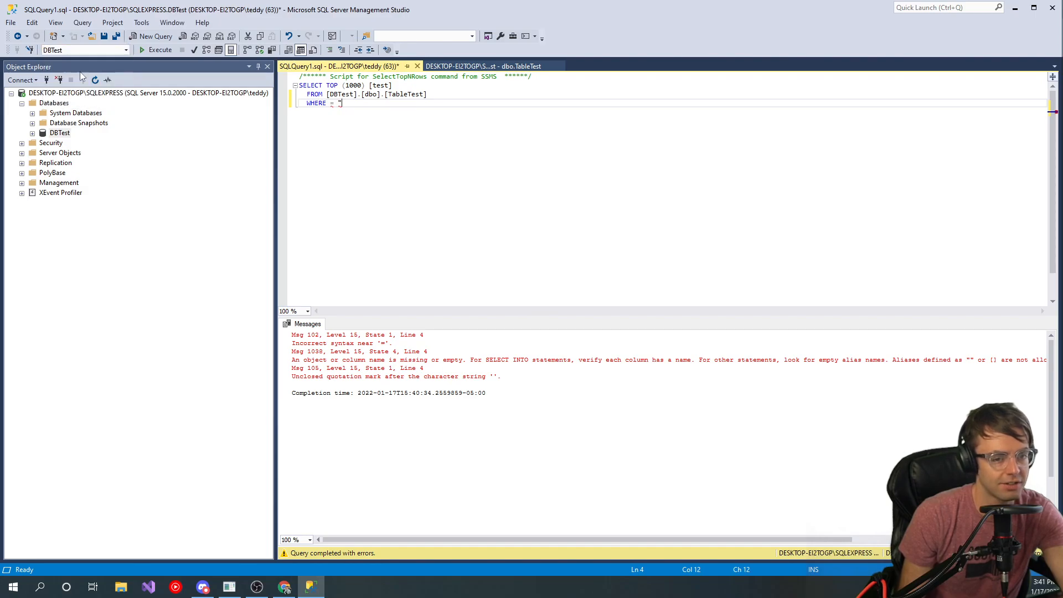
click(59, 133)
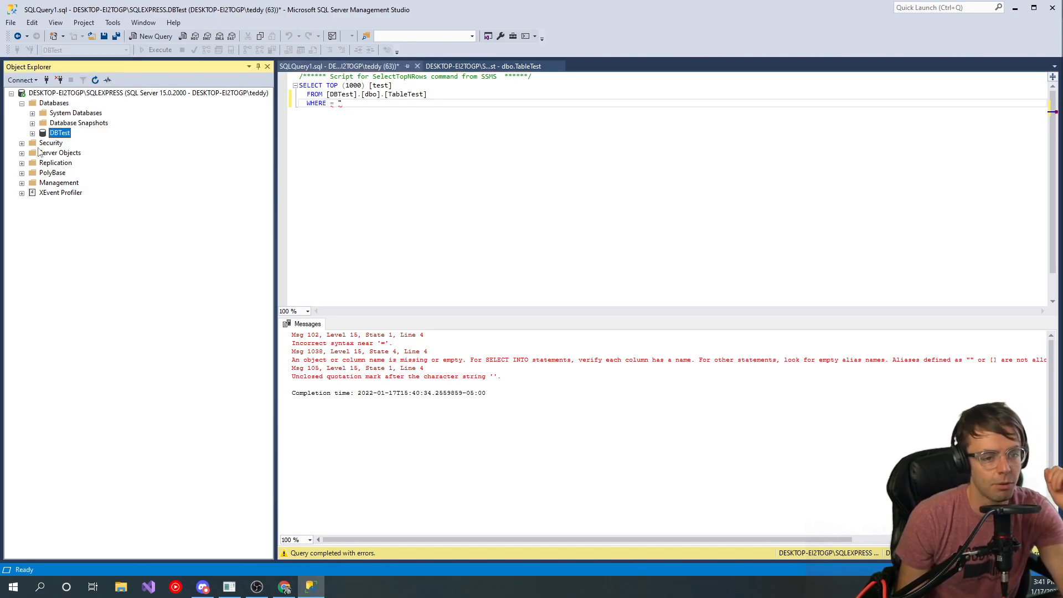
mouse_move(89, 192)
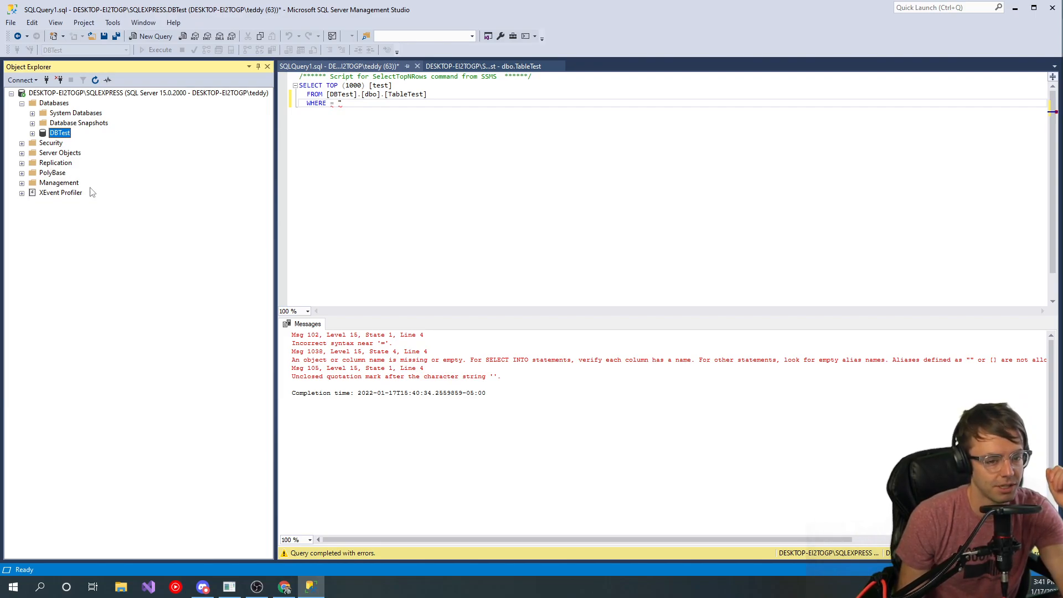
mouse_move(230, 116)
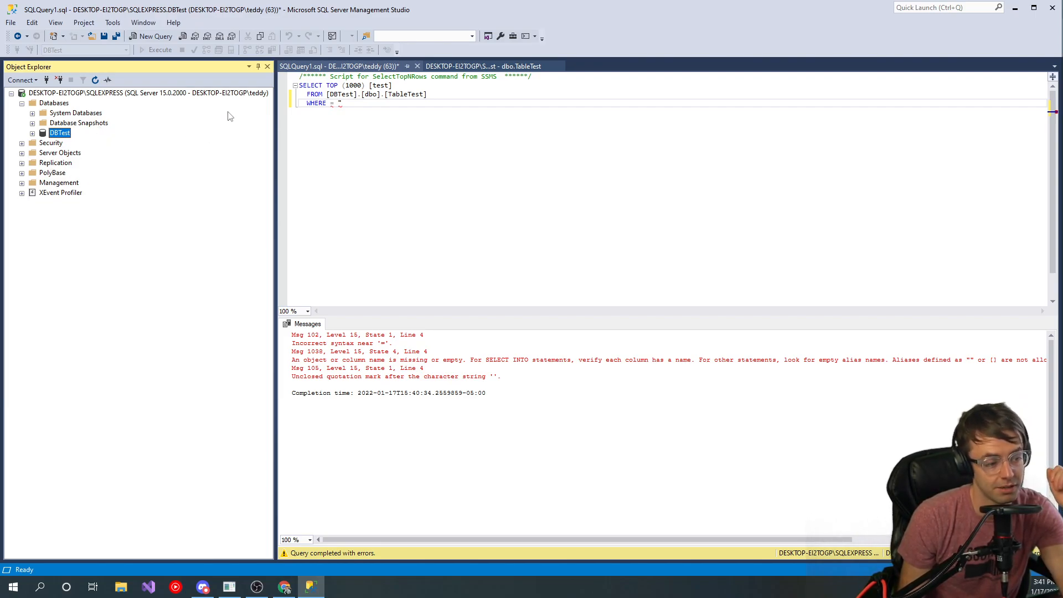
mouse_move(70, 179)
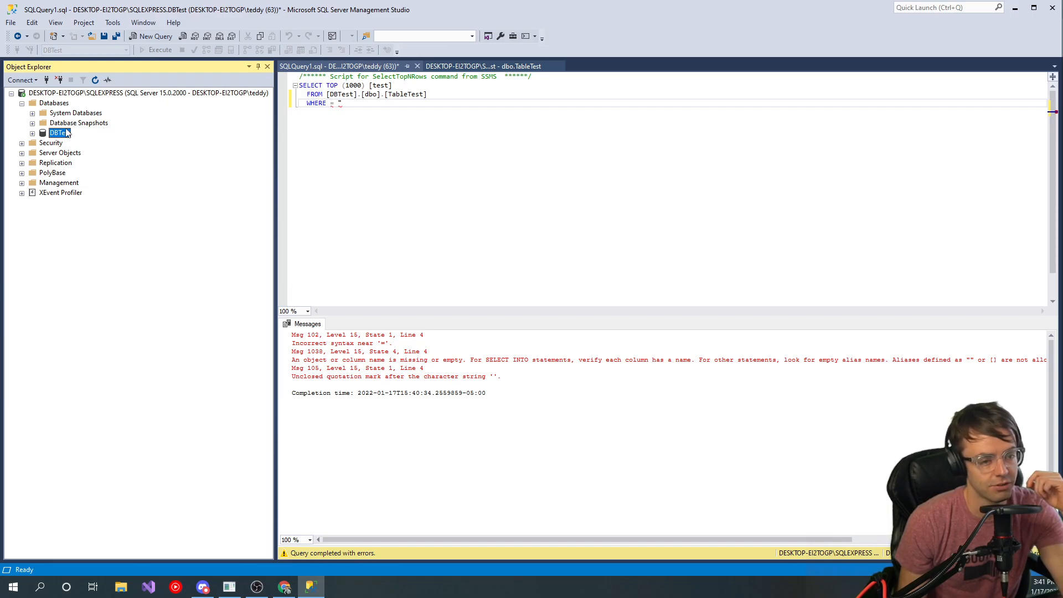
click(56, 163)
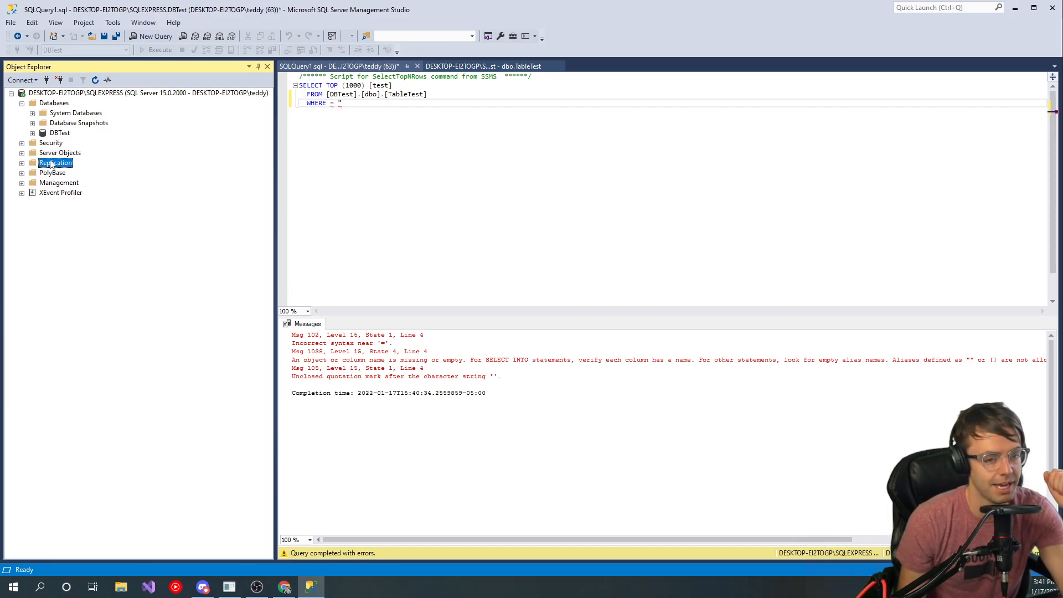
click(60, 153)
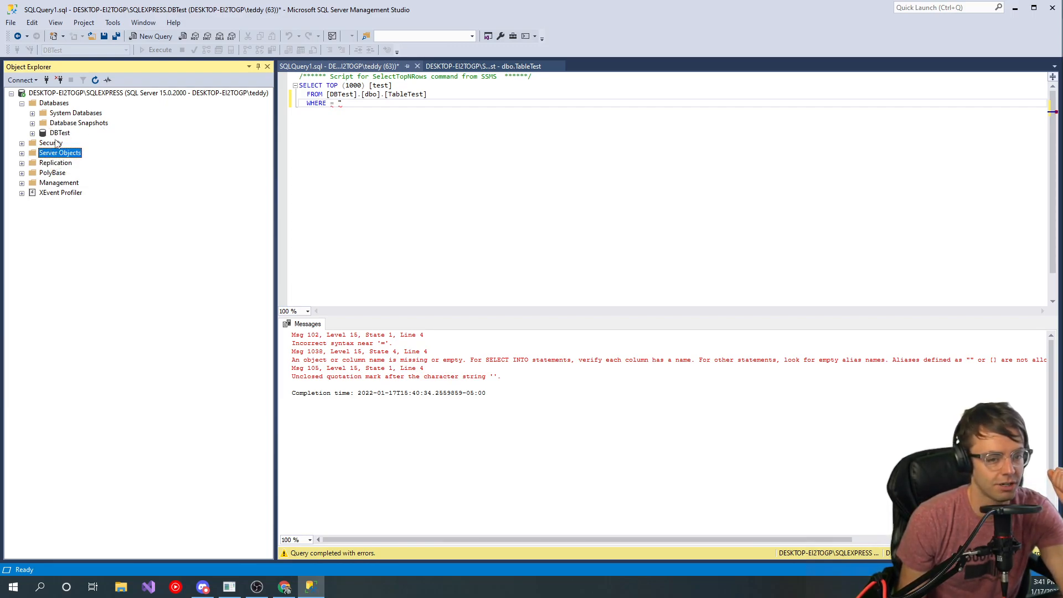
click(59, 183)
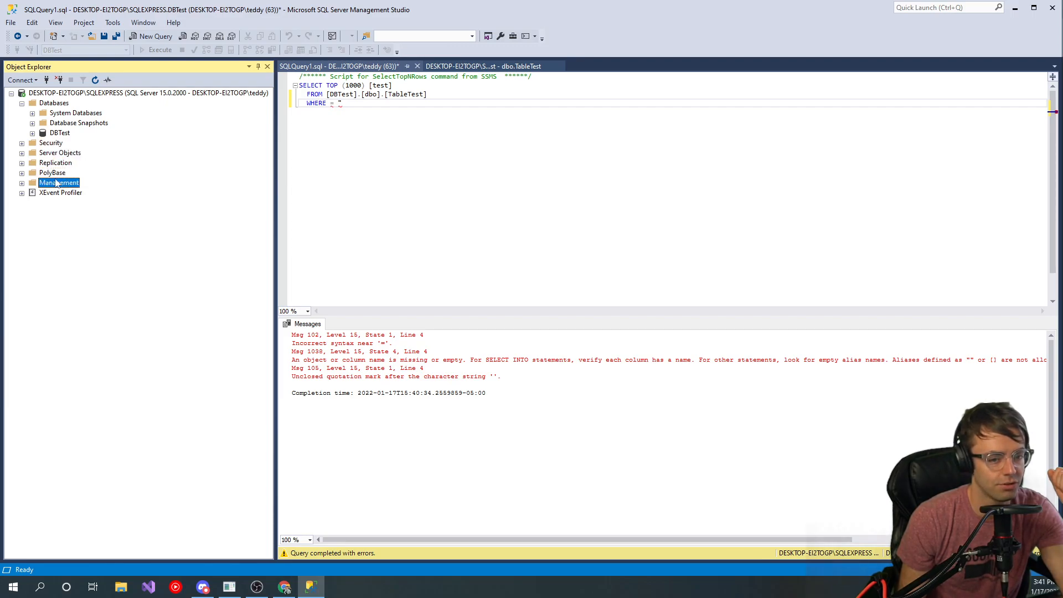
click(51, 143)
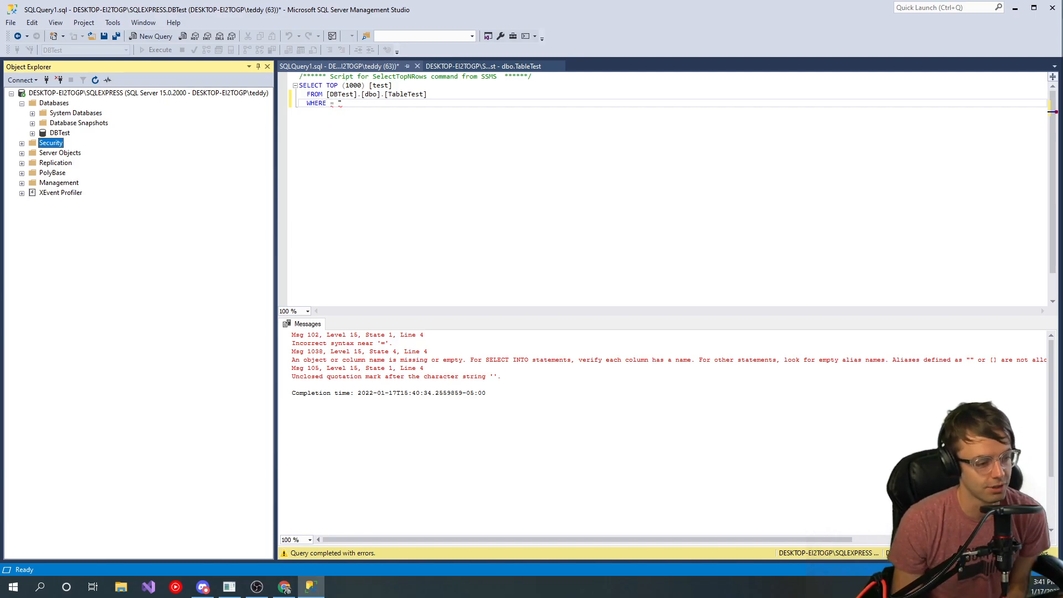
mouse_move(182, 163)
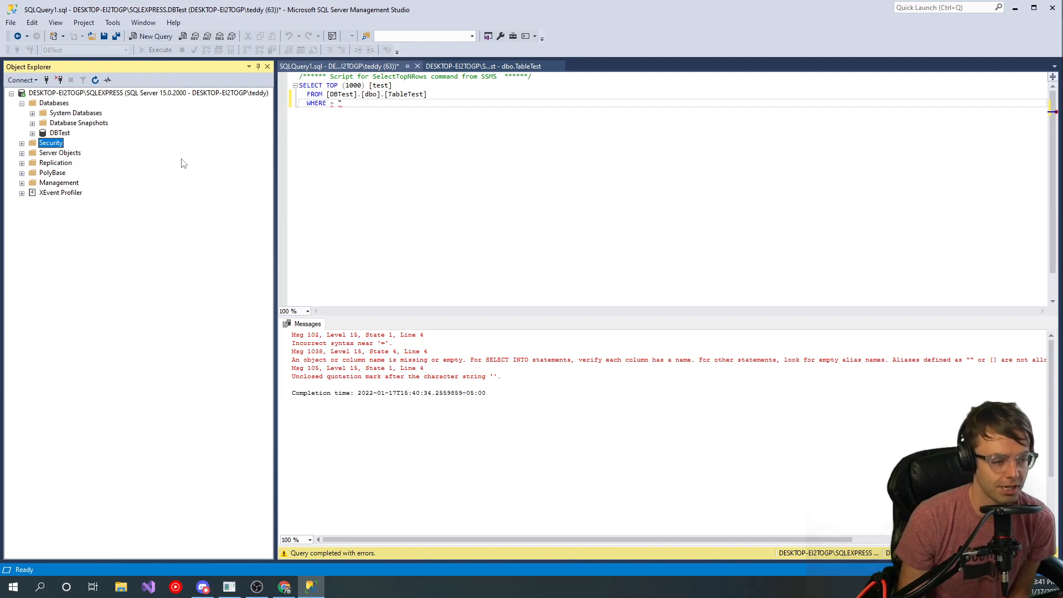
mouse_move(166, 162)
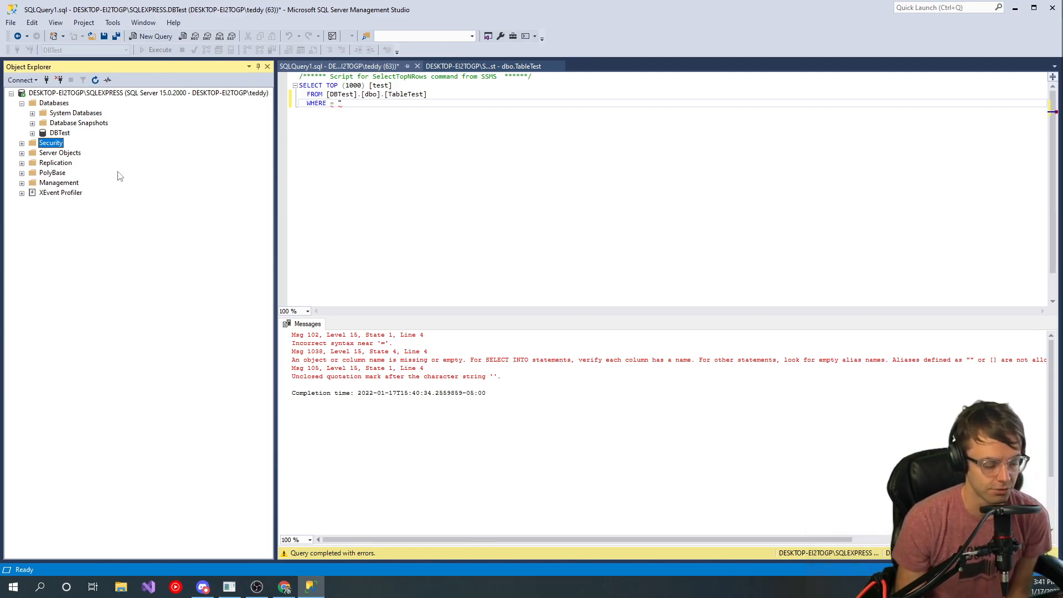
mouse_move(144, 173)
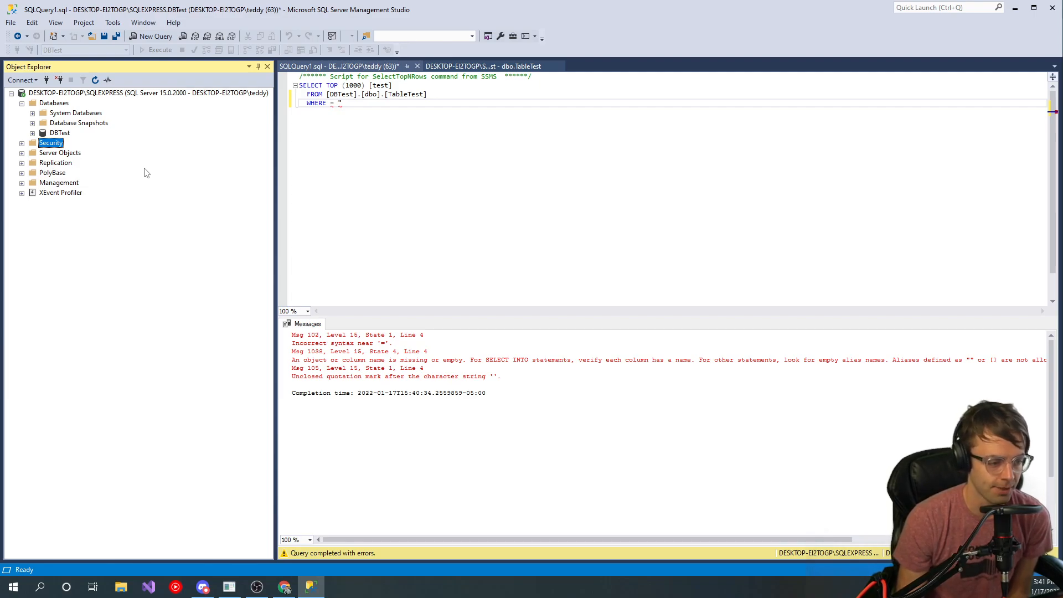
mouse_move(147, 162)
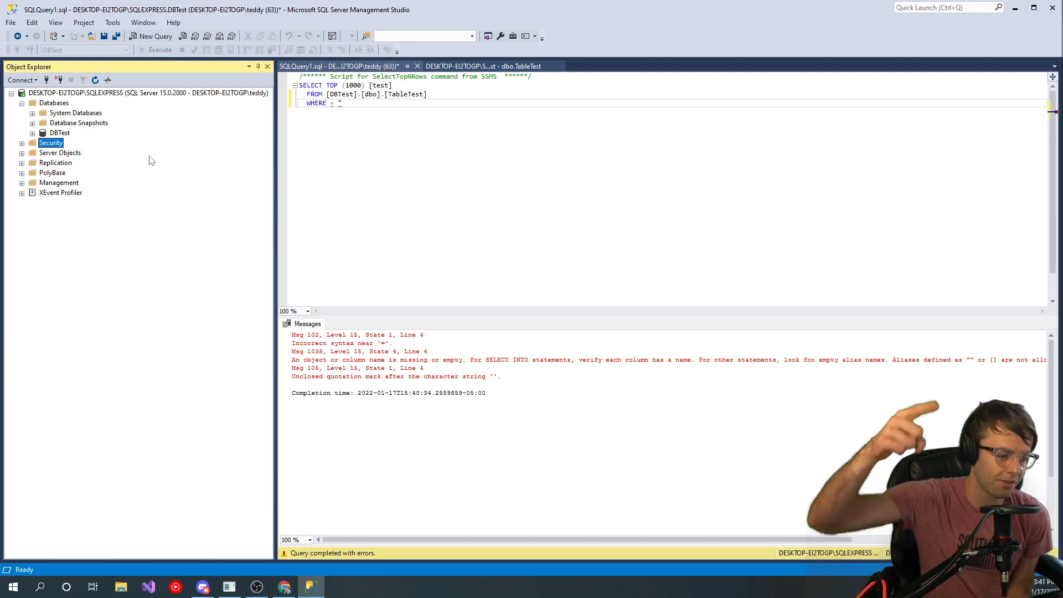